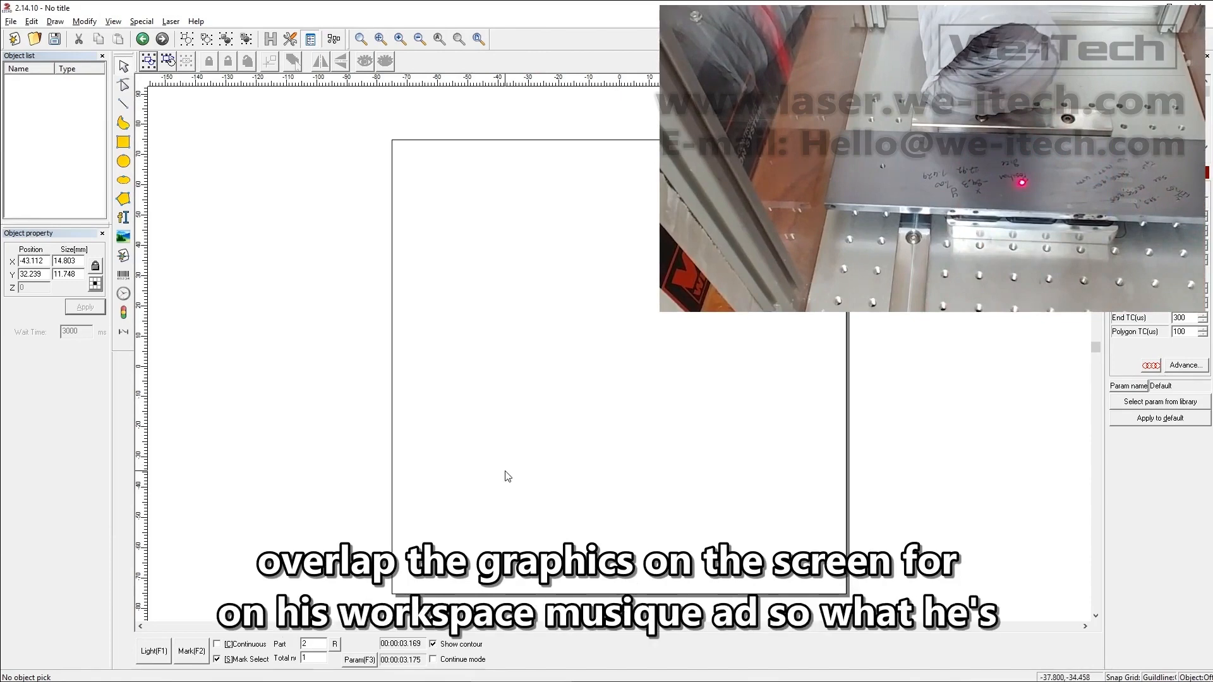
mouse_move(566, 375)
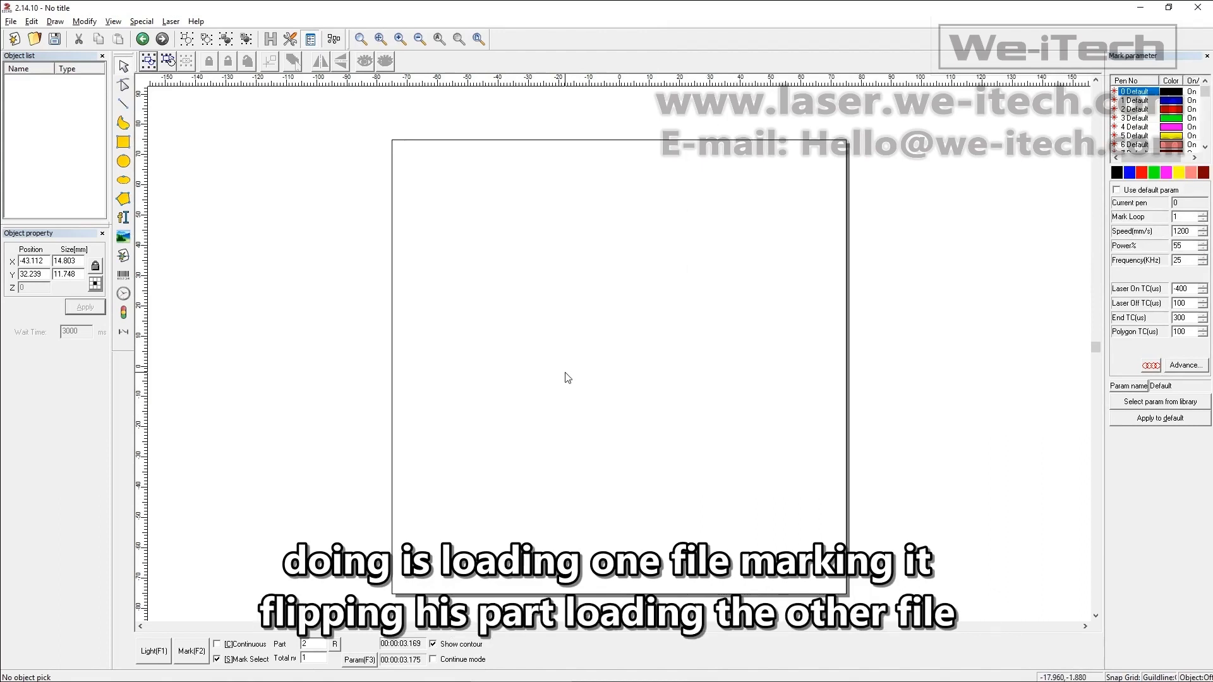
mouse_move(566, 381)
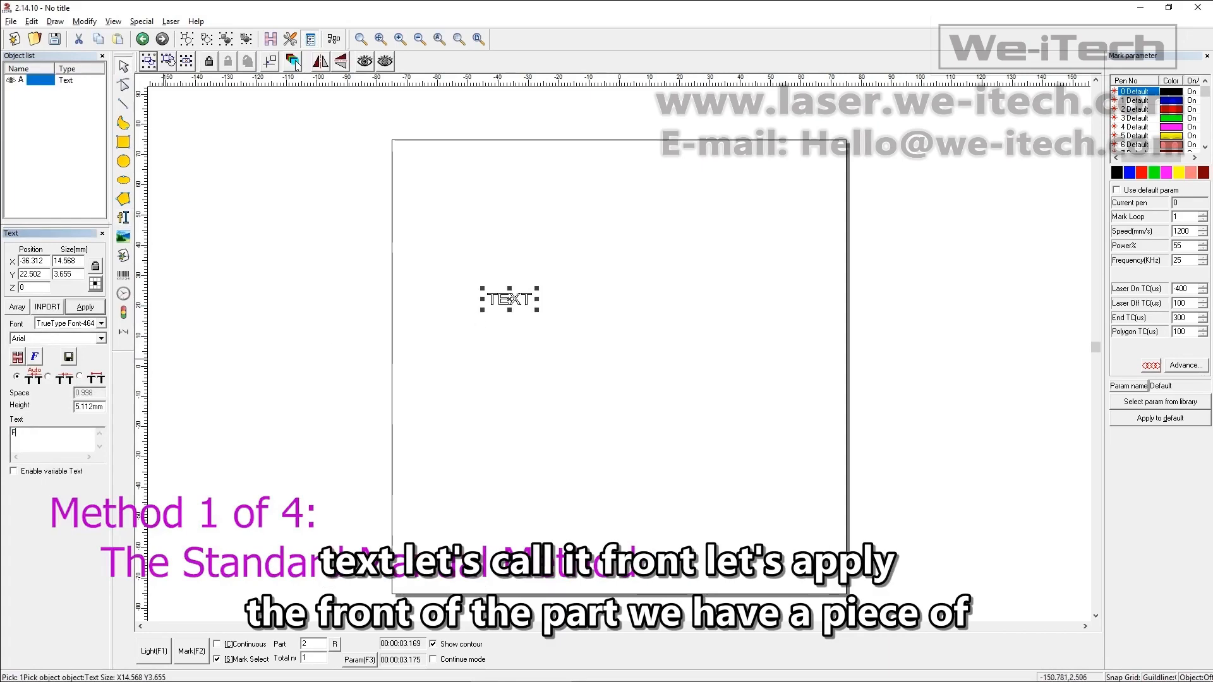
Step: Create the 'Front' text, copy it as 'Back', and place both near the page centre
type("Front")
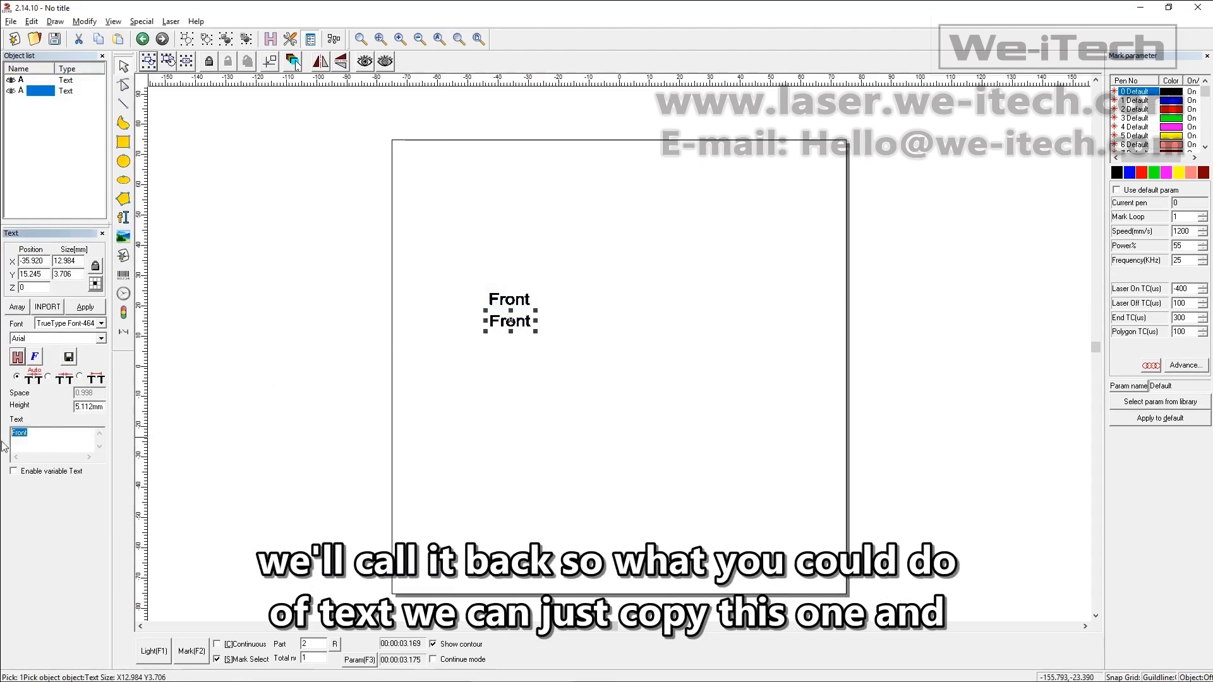
type("Back")
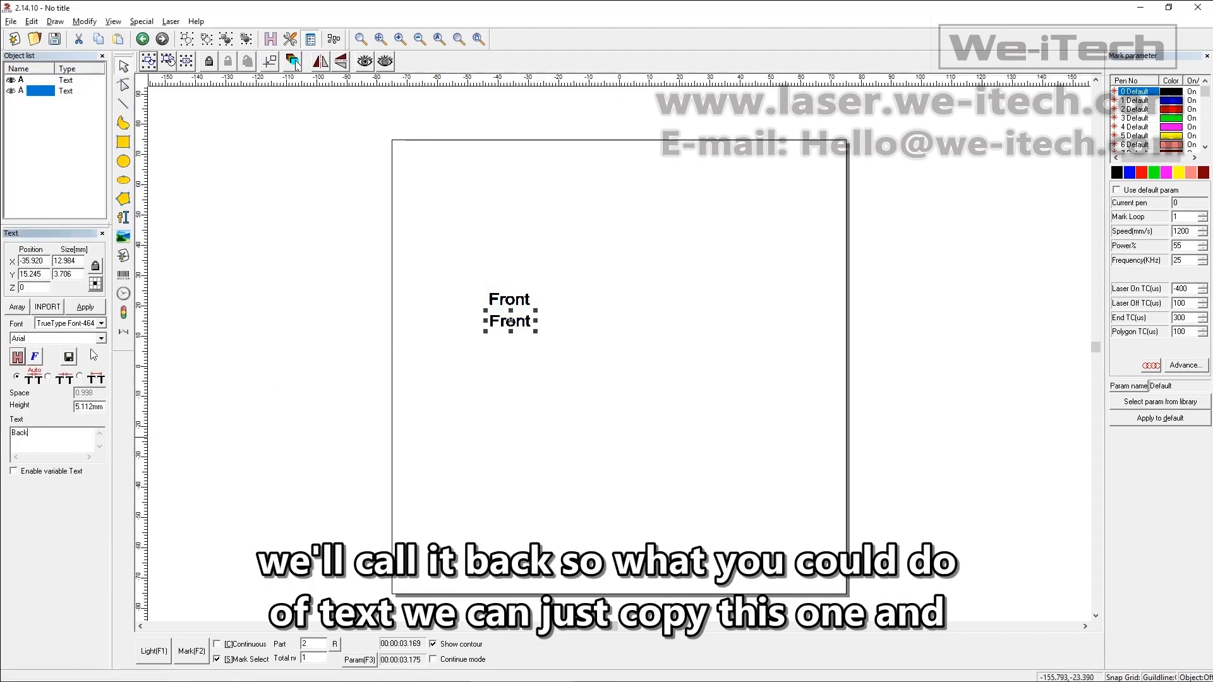
left_click(85, 305)
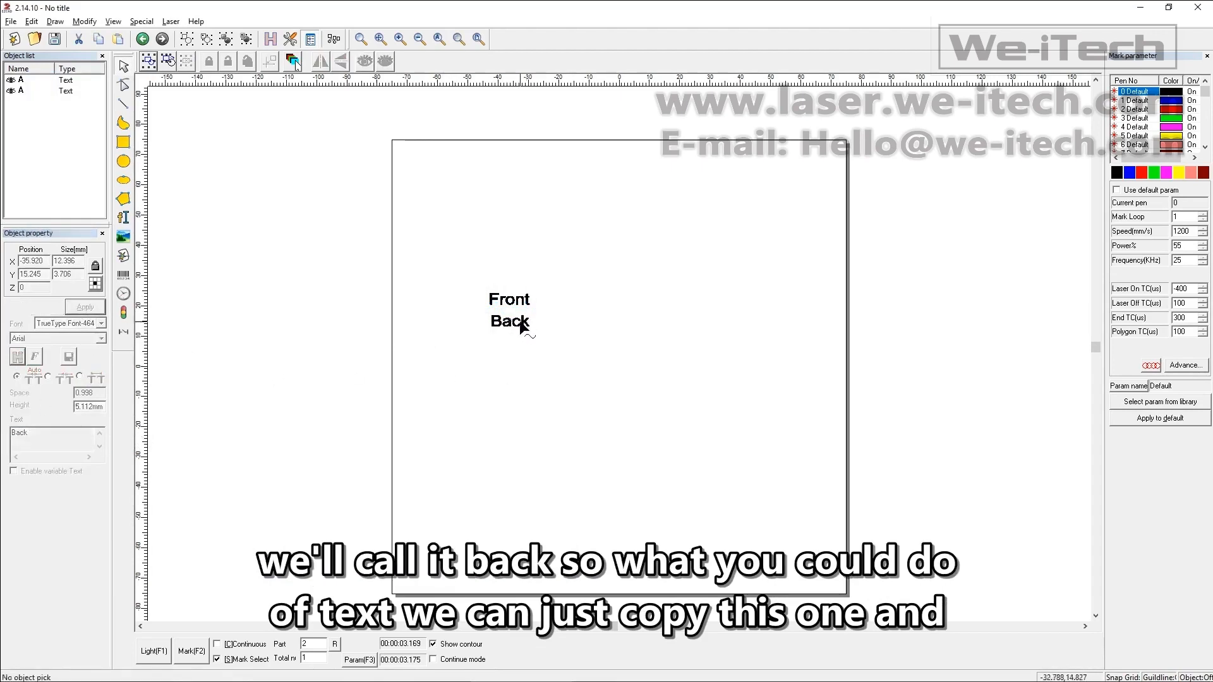
left_click(508, 321)
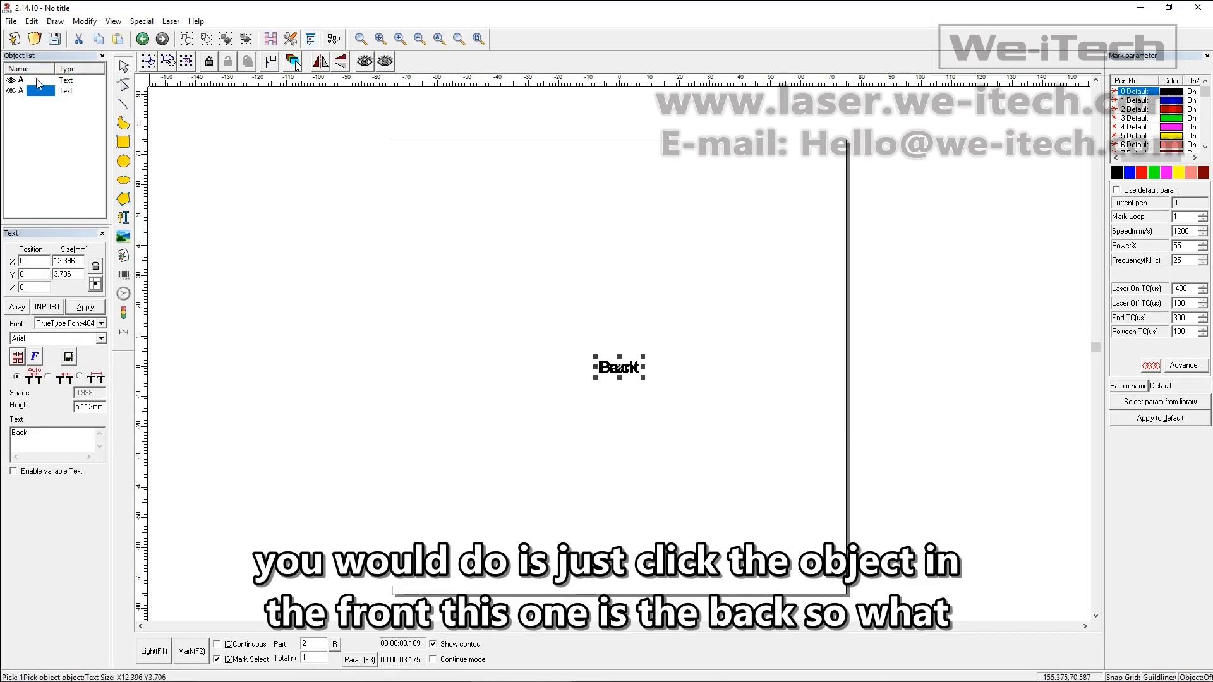
left_click(31, 91)
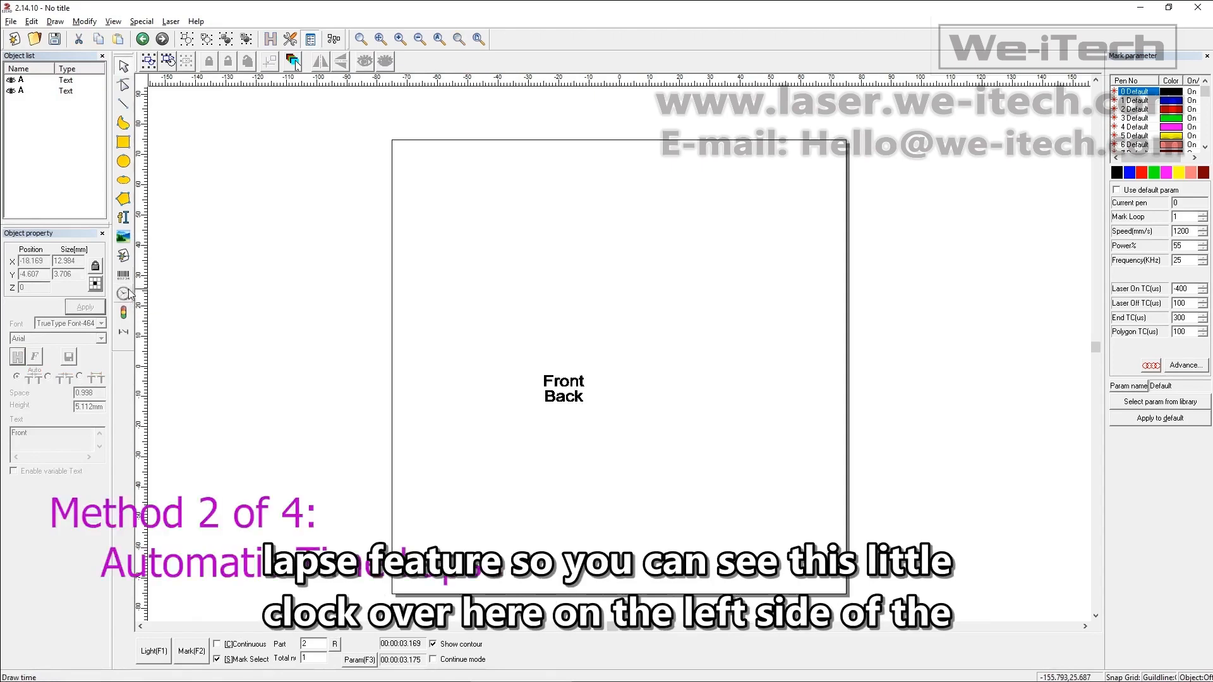
Step: Add a 3000 ms wait timer between Front and Back and select all three objects
left_click(123, 295)
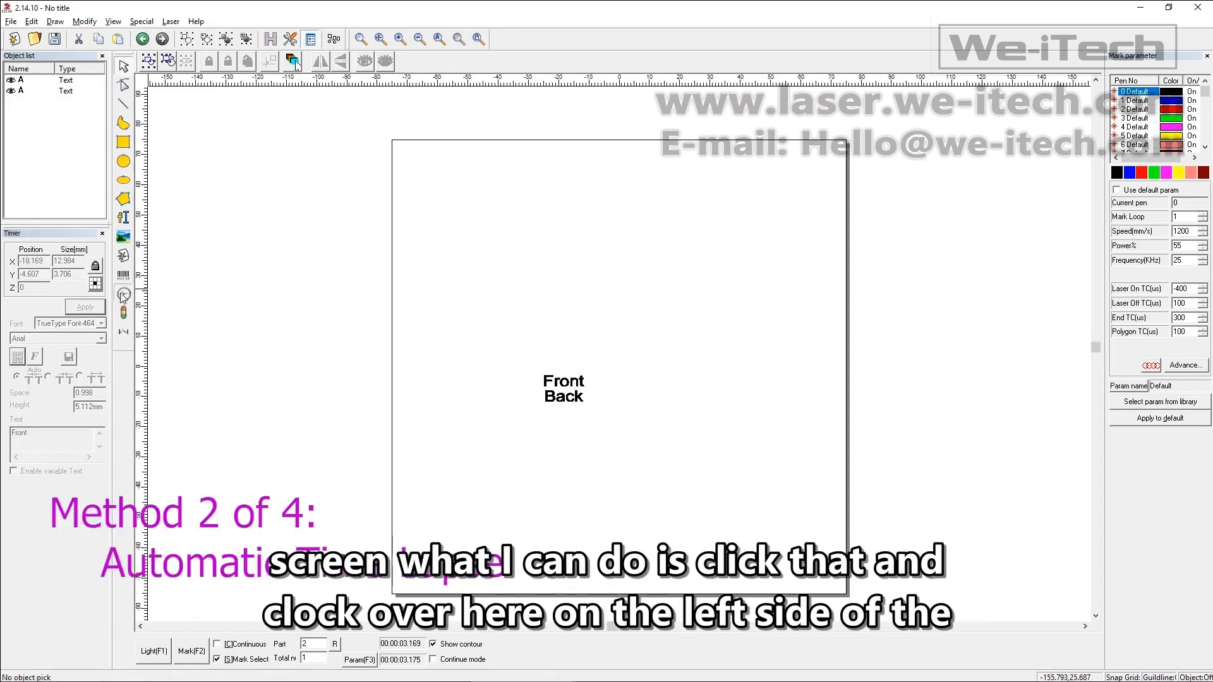
left_click(123, 293)
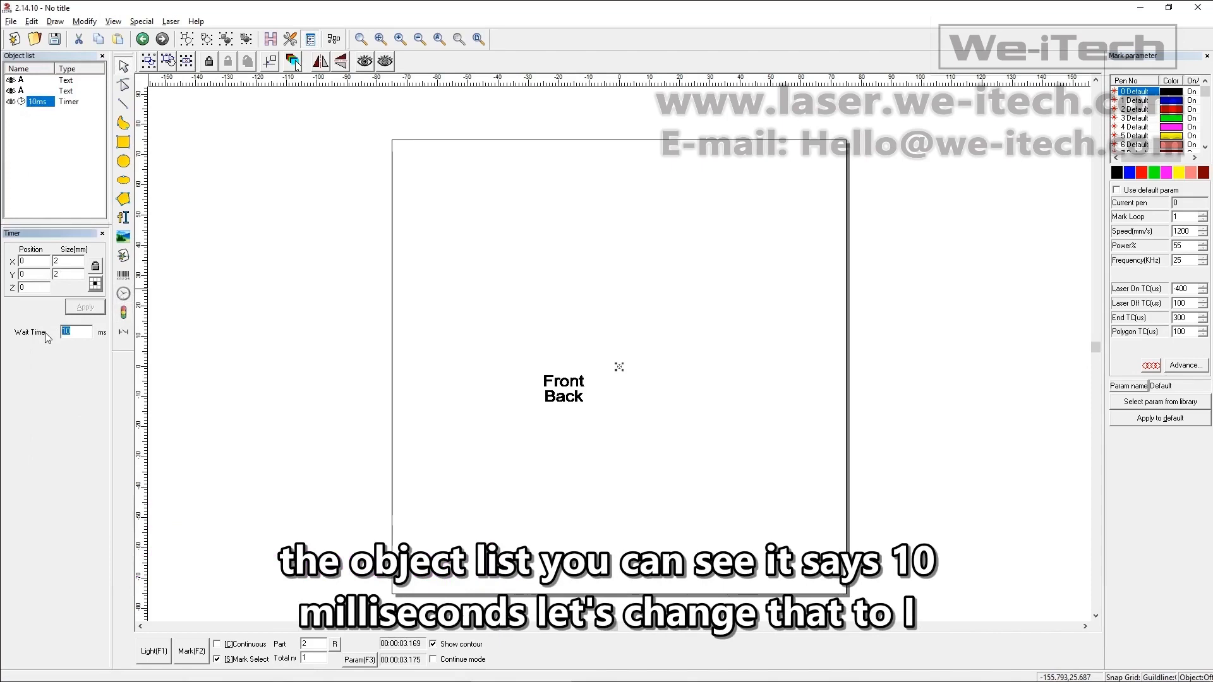
type("3000")
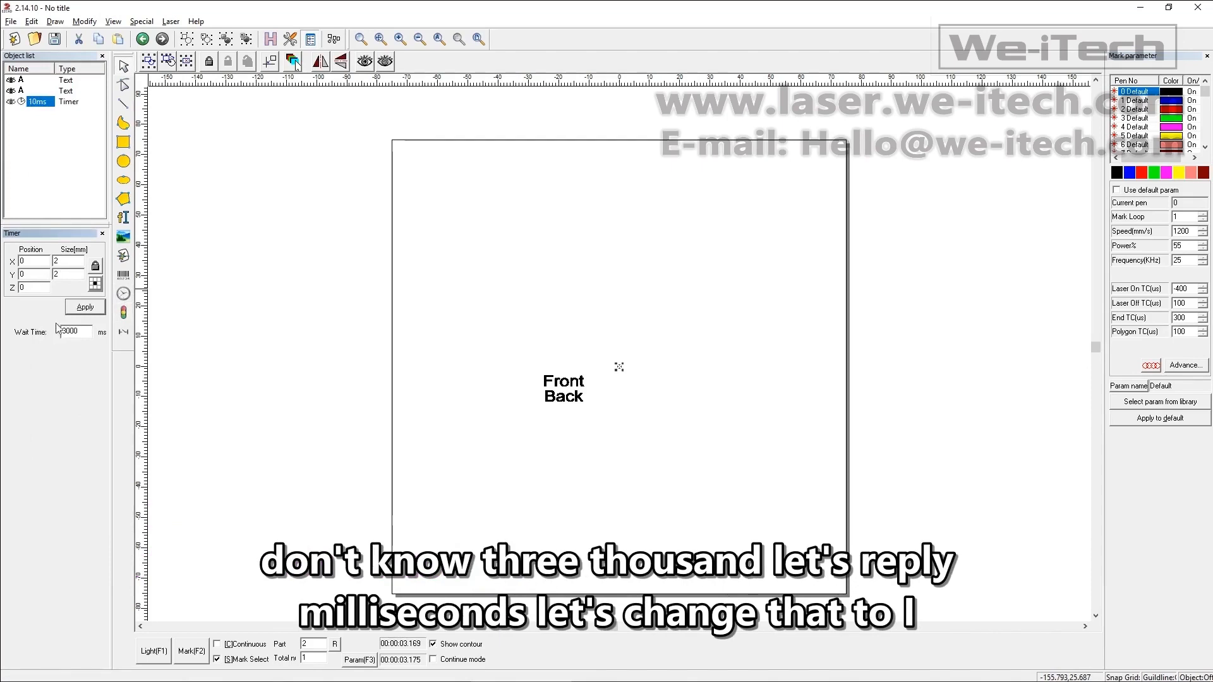
right_click(36, 102)
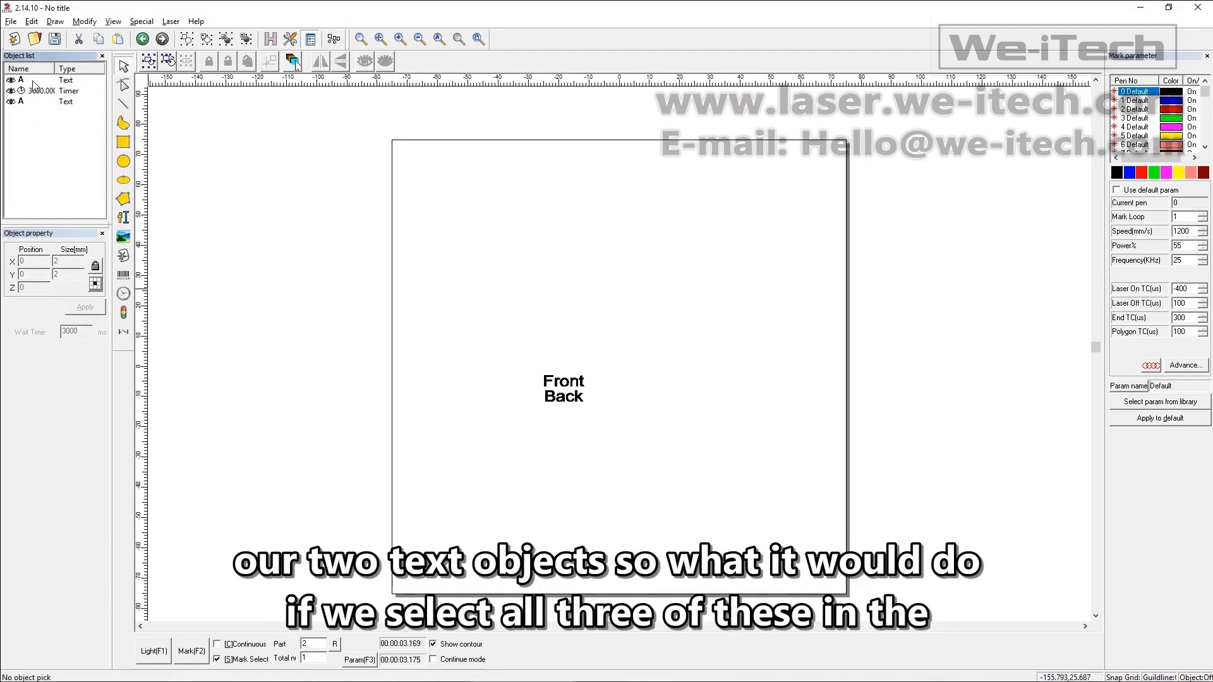
left_click(41, 91)
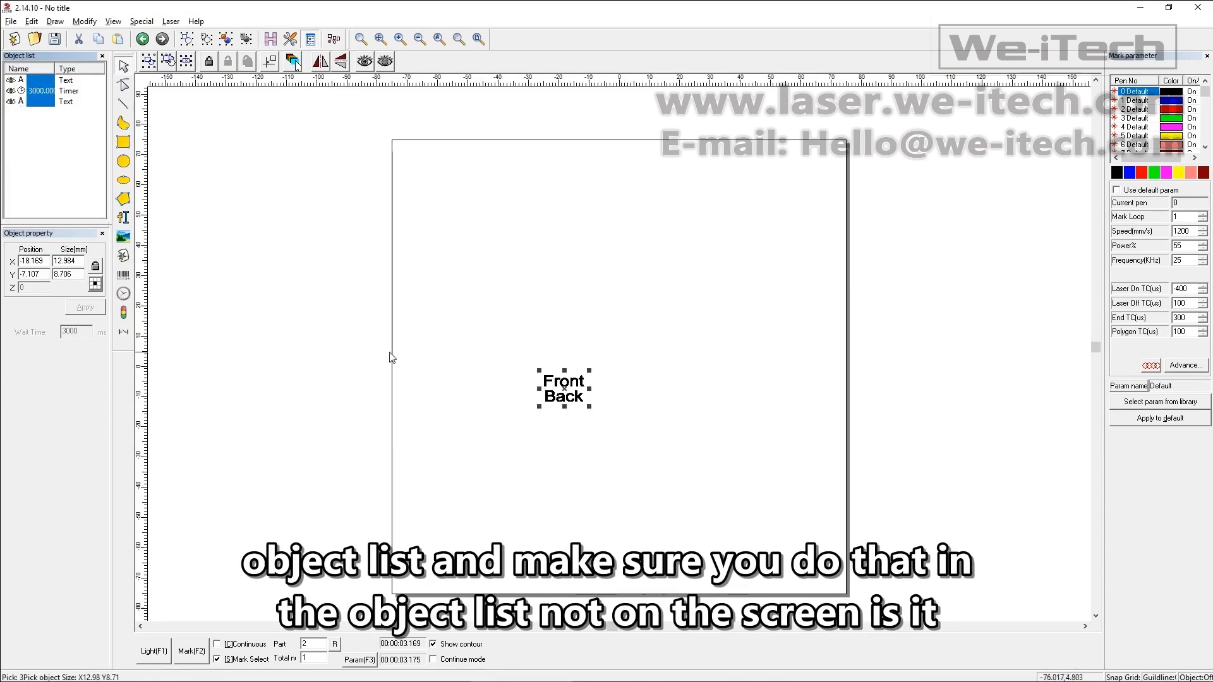
mouse_move(48, 151)
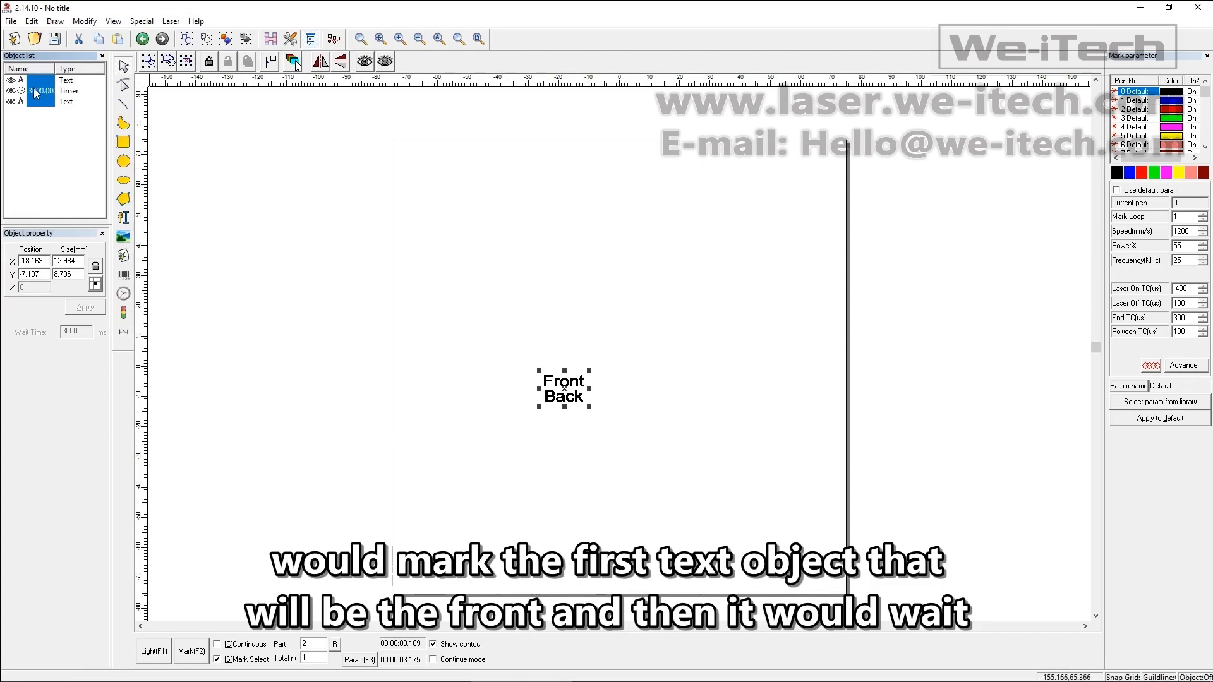
left_click(39, 91)
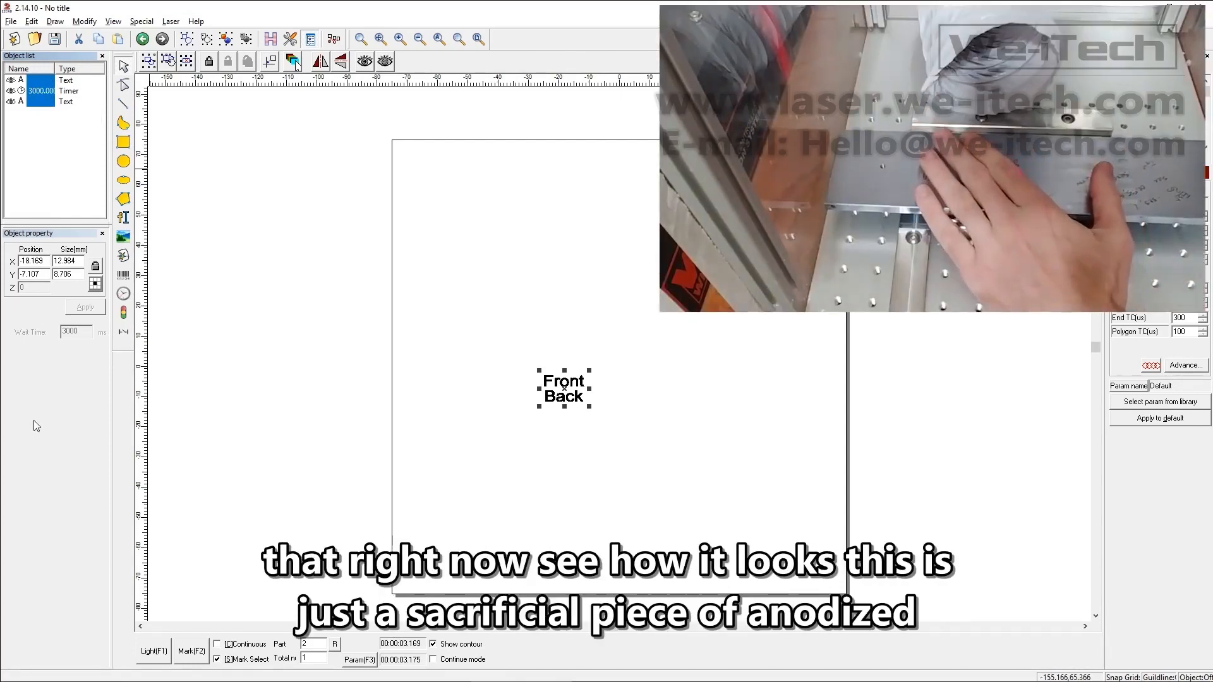
Step: Mark the Front, timer, Back sequence on the part
left_click(153, 651)
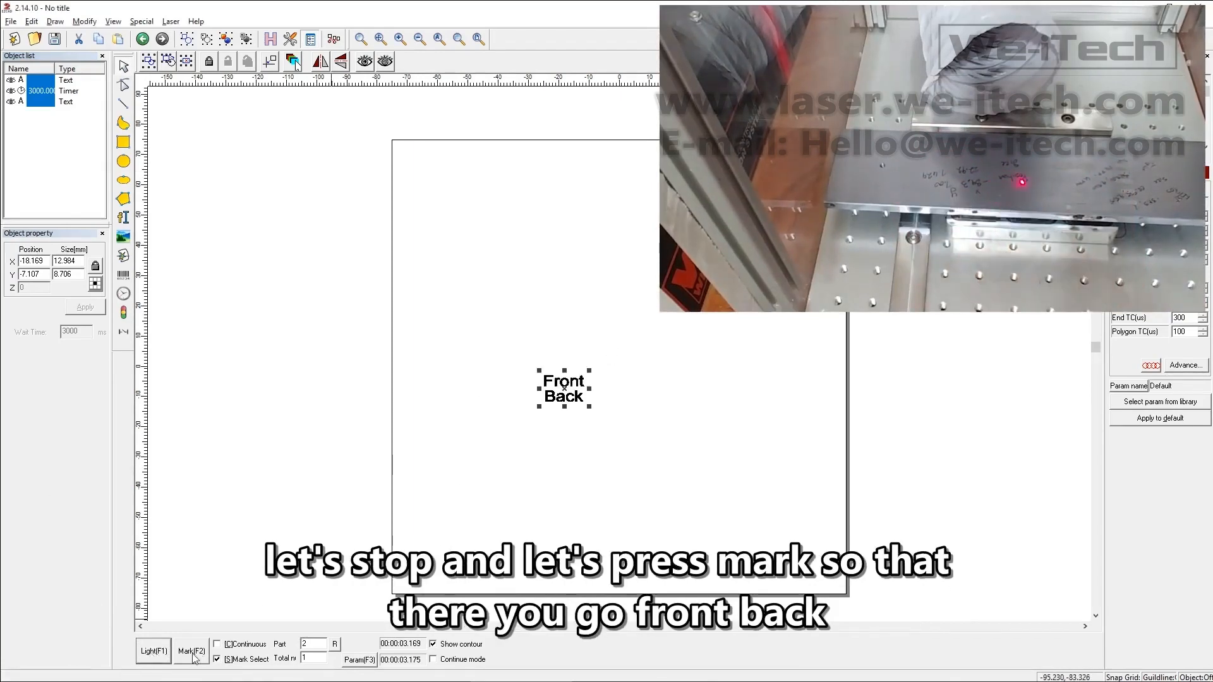
left_click(190, 651)
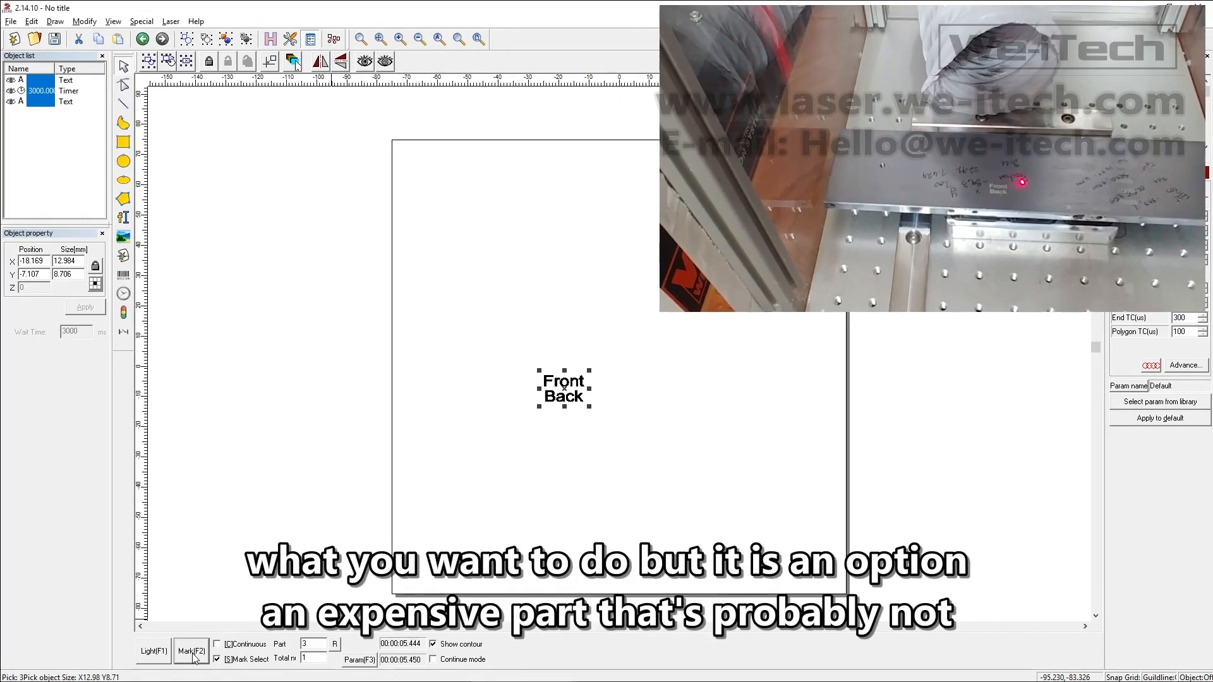
mouse_move(460, 494)
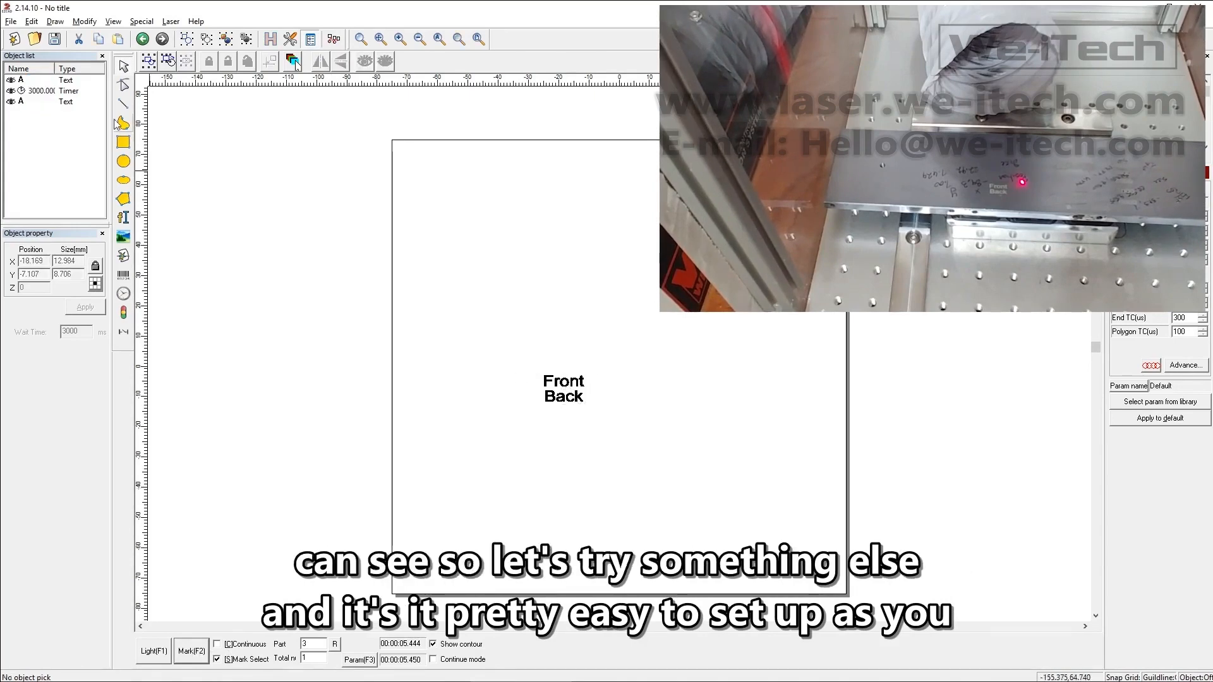
Step: Replace the timer with an I/O input object and return inputs 6 and 7 to neutral
left_click(40, 91)
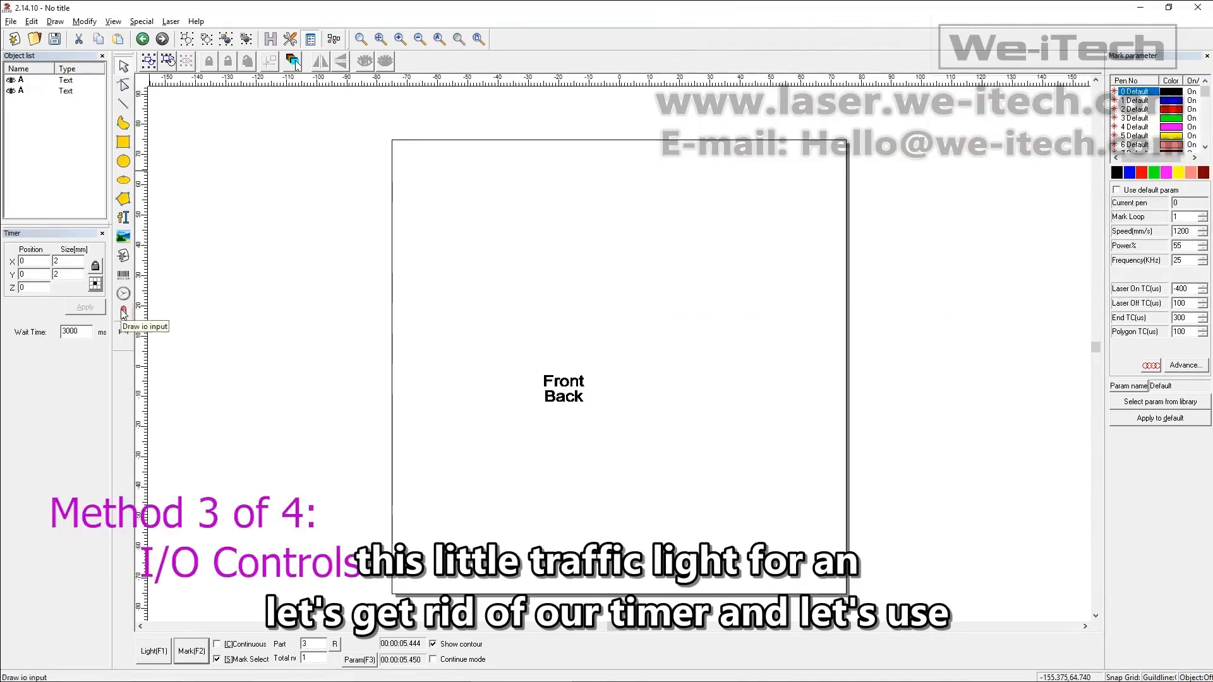
left_click(122, 312)
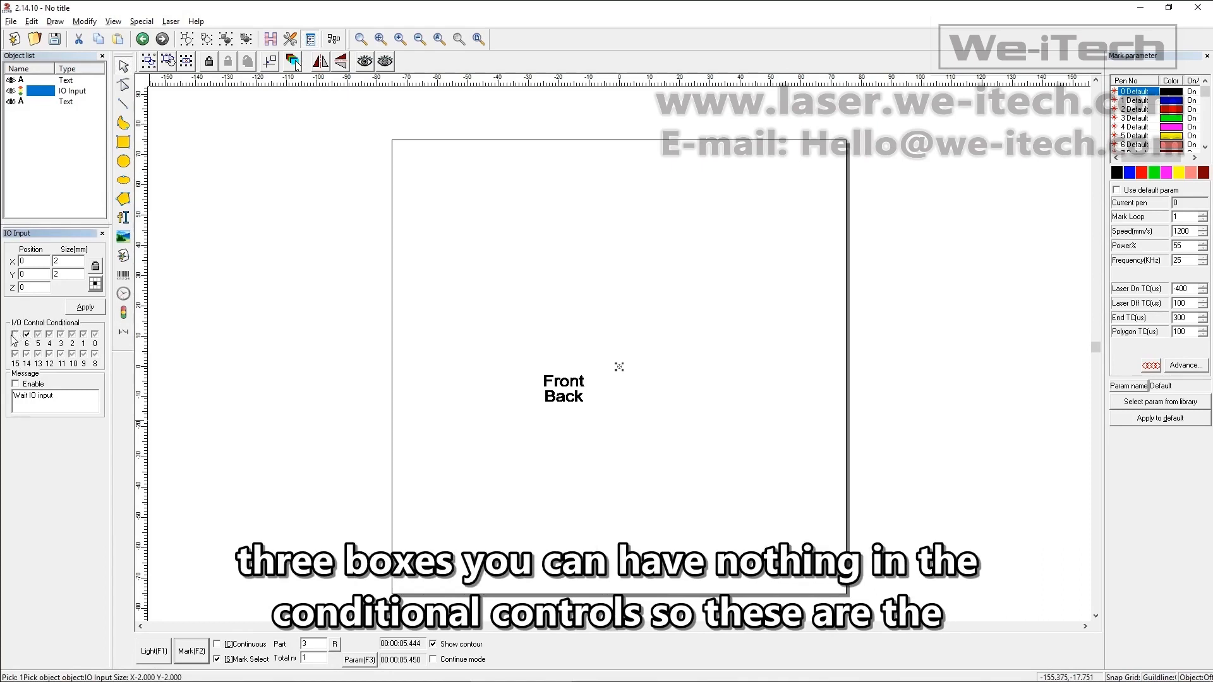
left_click(13, 333)
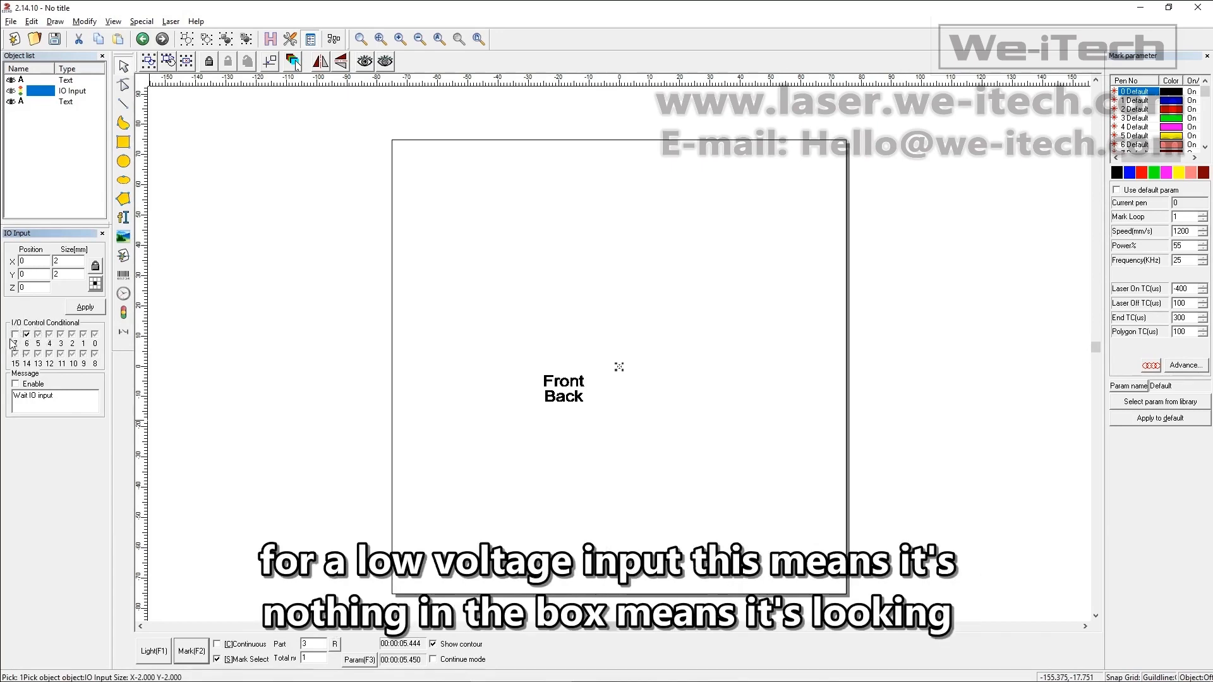
left_click(15, 333)
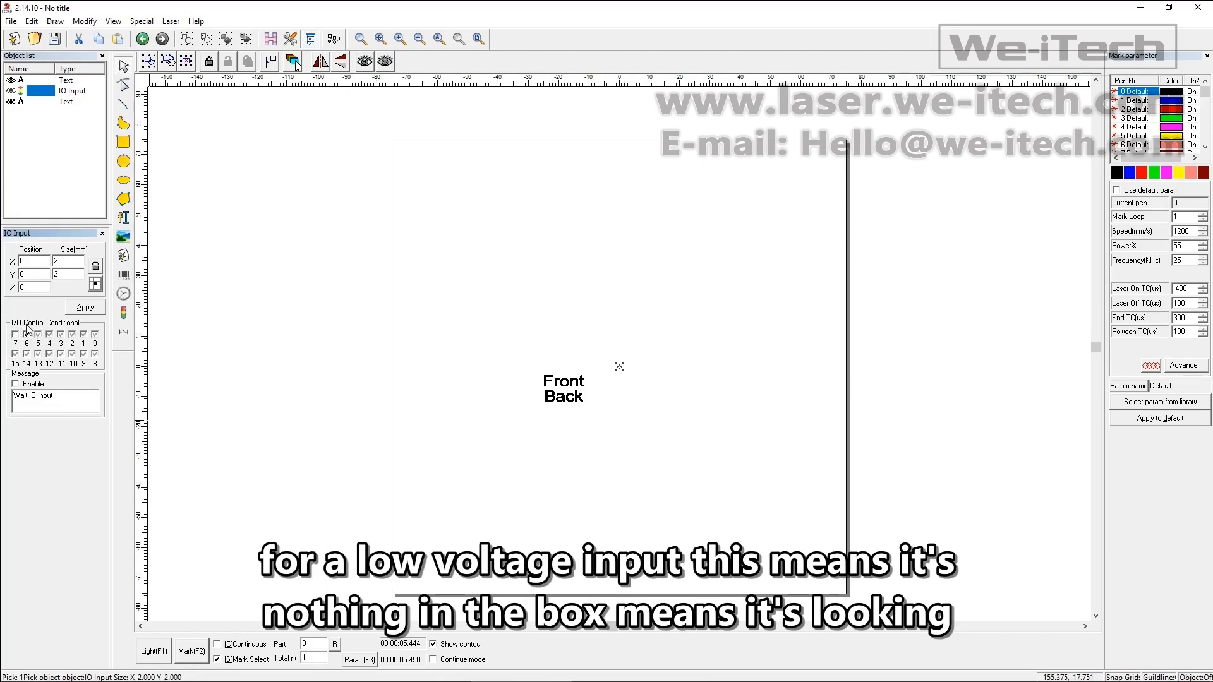
left_click(27, 334)
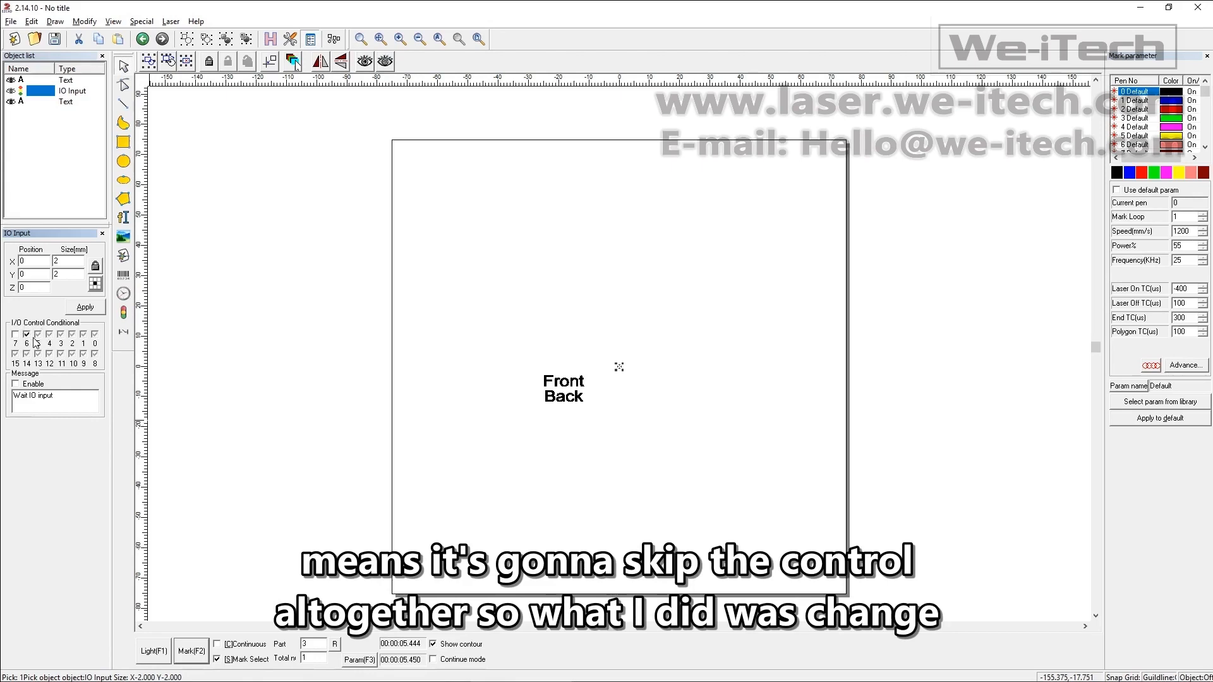
left_click(26, 333)
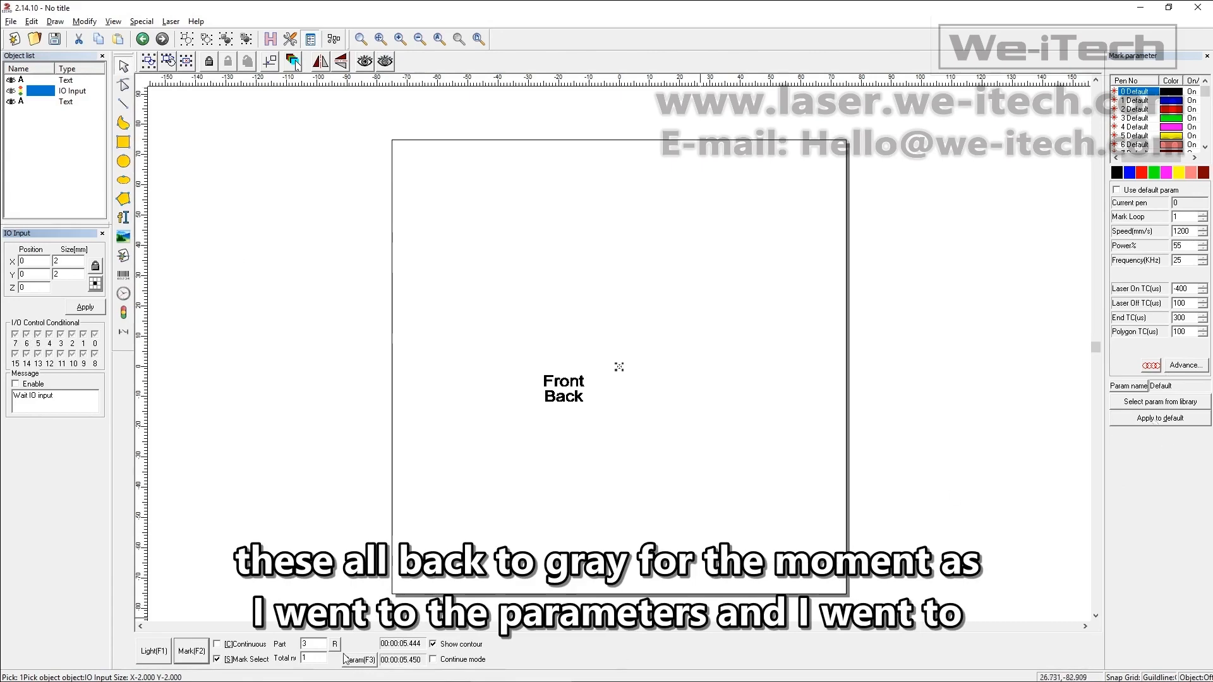
Step: Check the port parameters to confirm the start-mark input is input 15
left_click(357, 660)
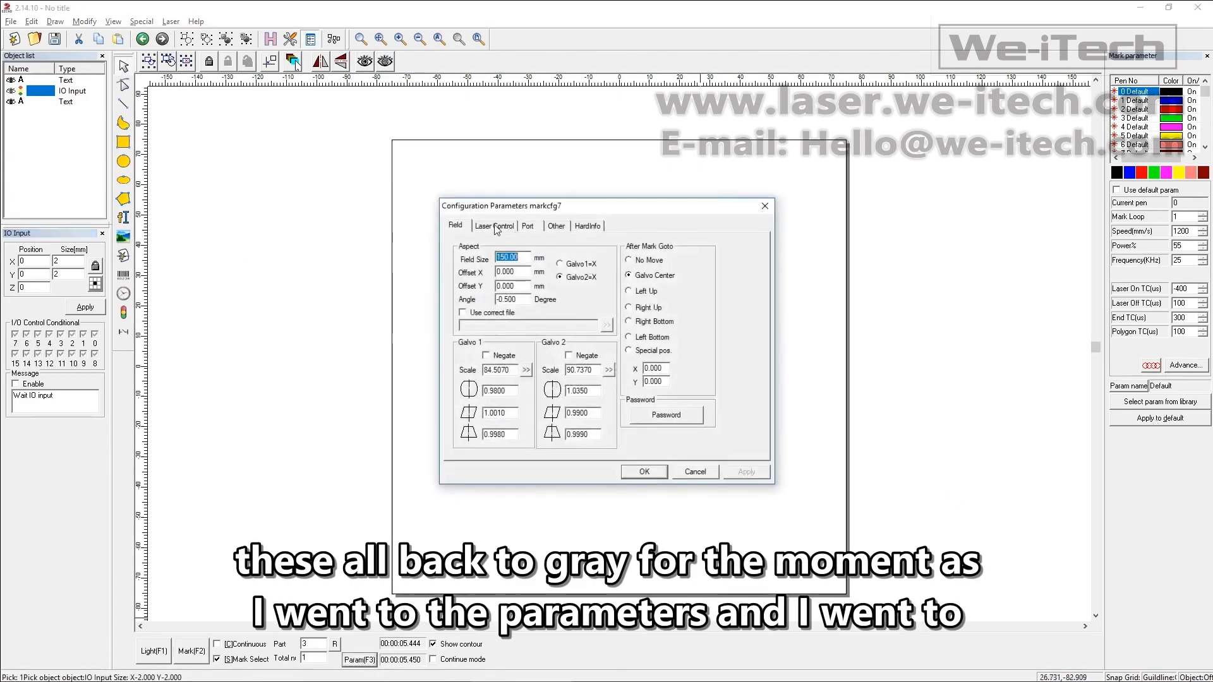
left_click(527, 227)
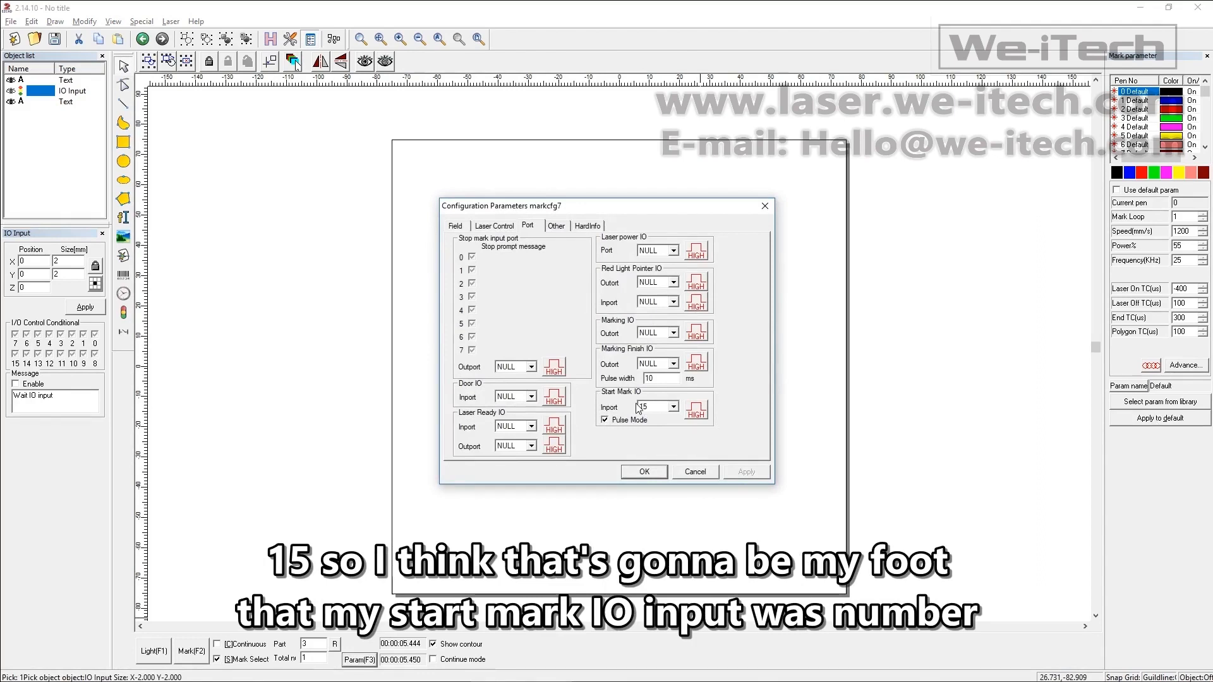
left_click(694, 471)
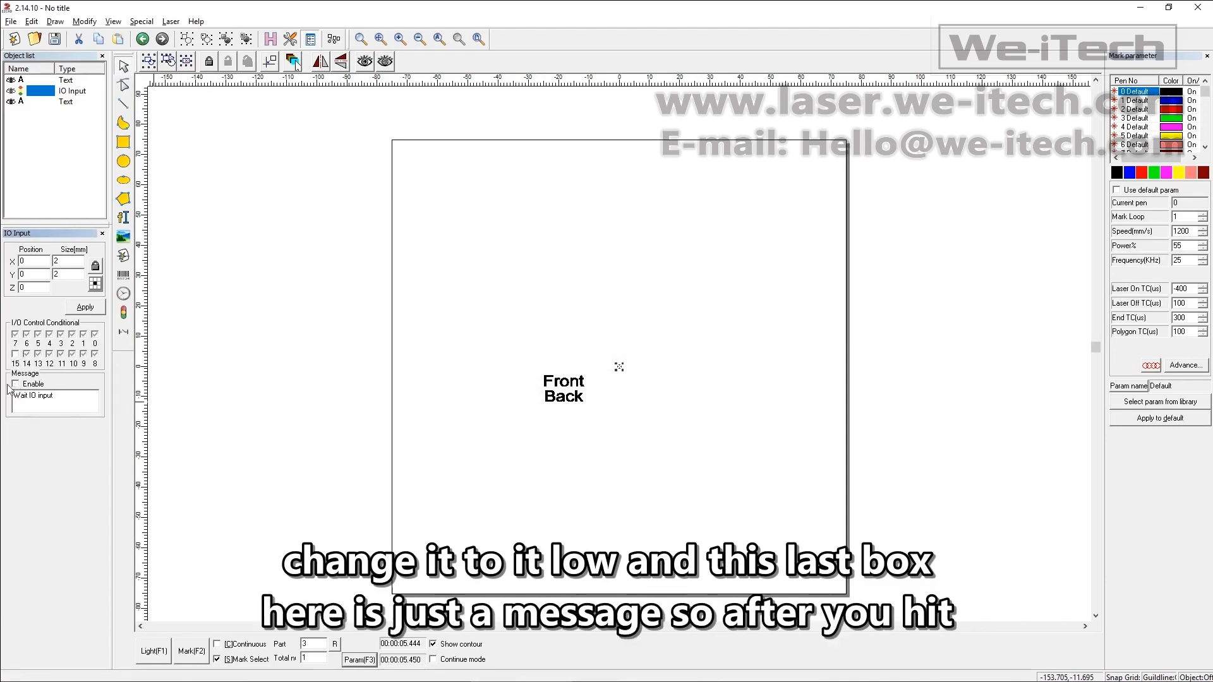
Step: Enable the message 'Hit Foot Pedal to Mark Back' on the I/O input and select all objects
left_click(16, 384)
type("it Foot Pedal to Mark 'Back'")
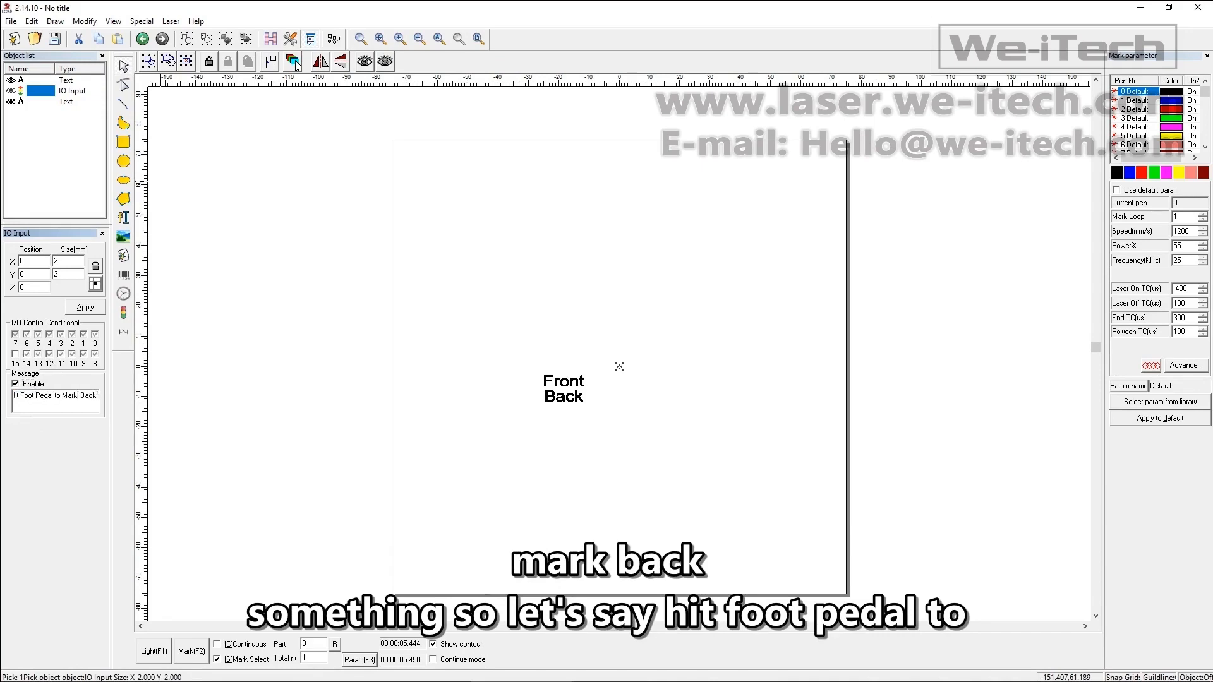
left_click(84, 305)
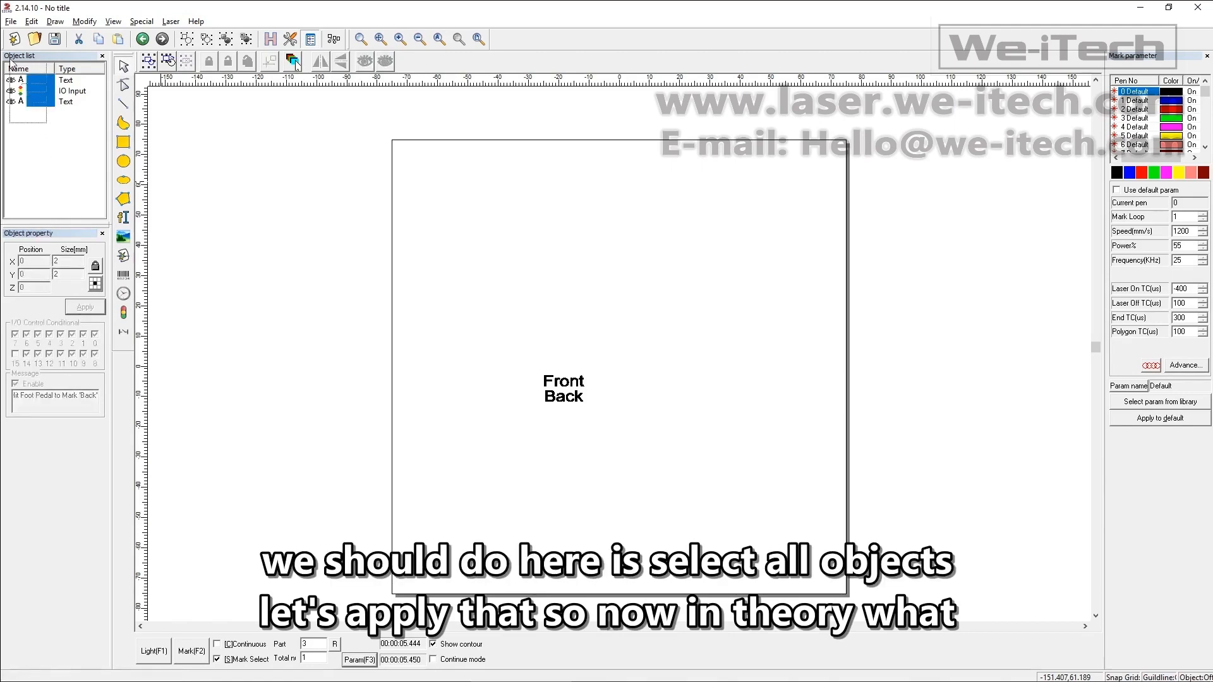
left_click(23, 81)
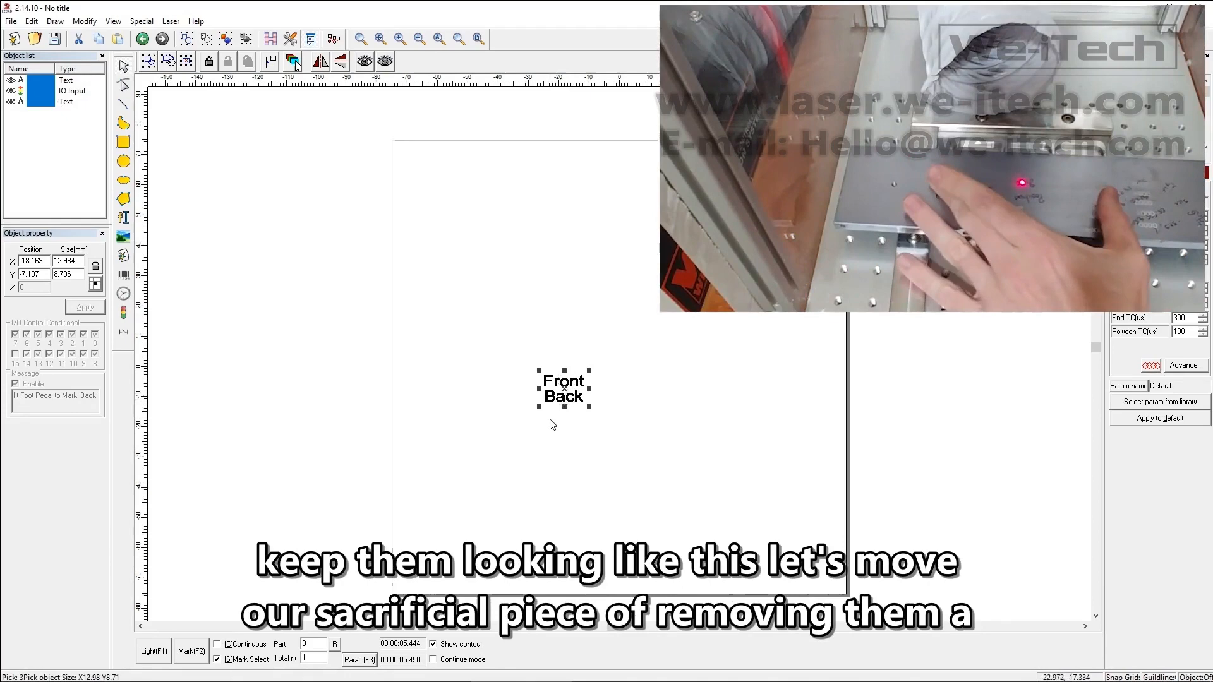
left_click(152, 651)
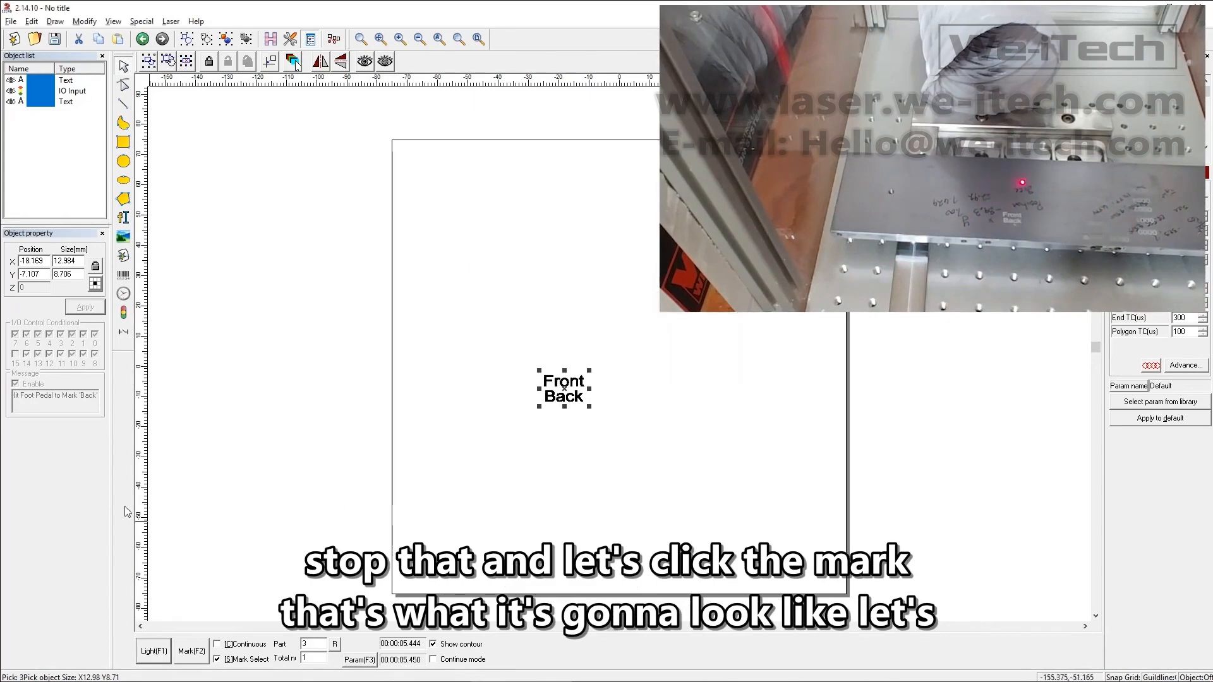
left_click(188, 651)
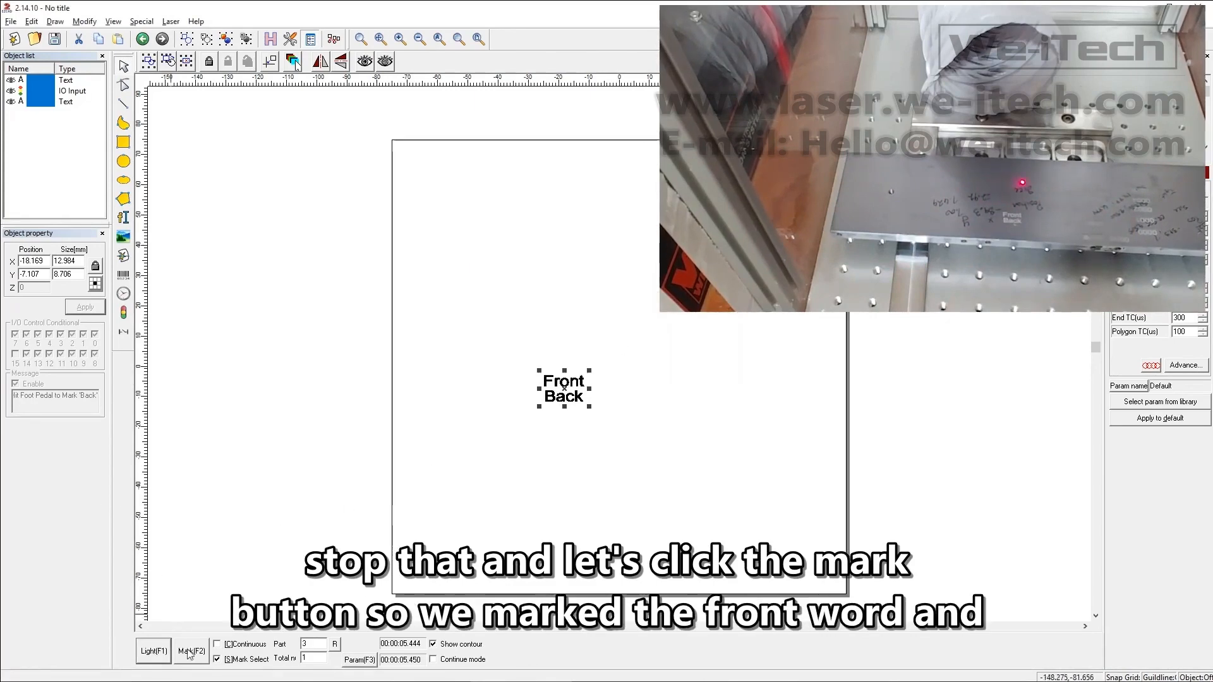
Step: Mark the combined pedal-gated layout, then load Multi Test File 1 - Front.ezd
left_click(188, 650)
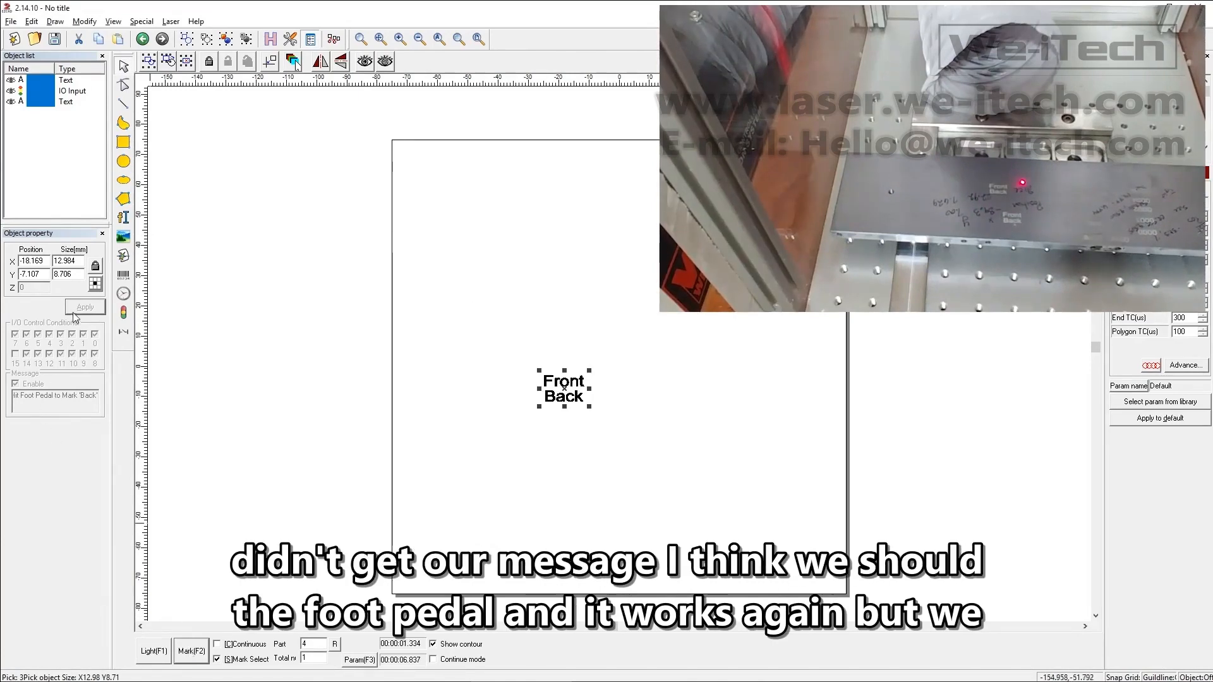
left_click(72, 91)
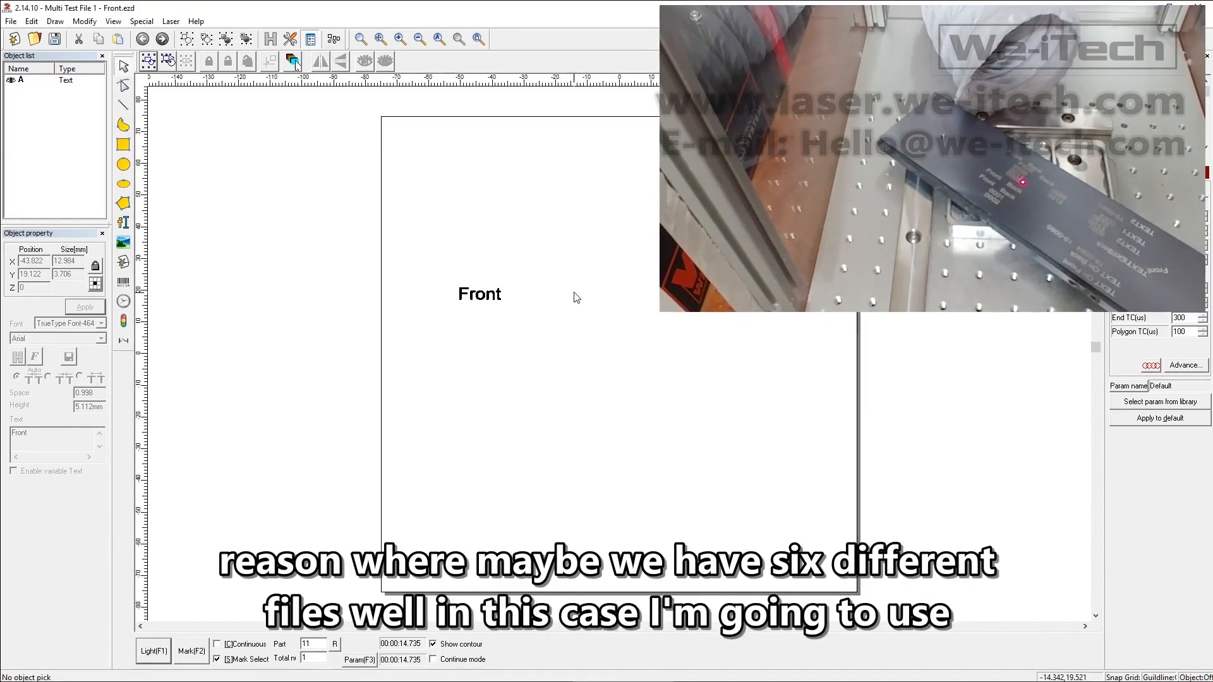
Step: Light-preview the Front text, then load Multi Test File 2 - Back.ezd and preview Back
left_click(479, 293)
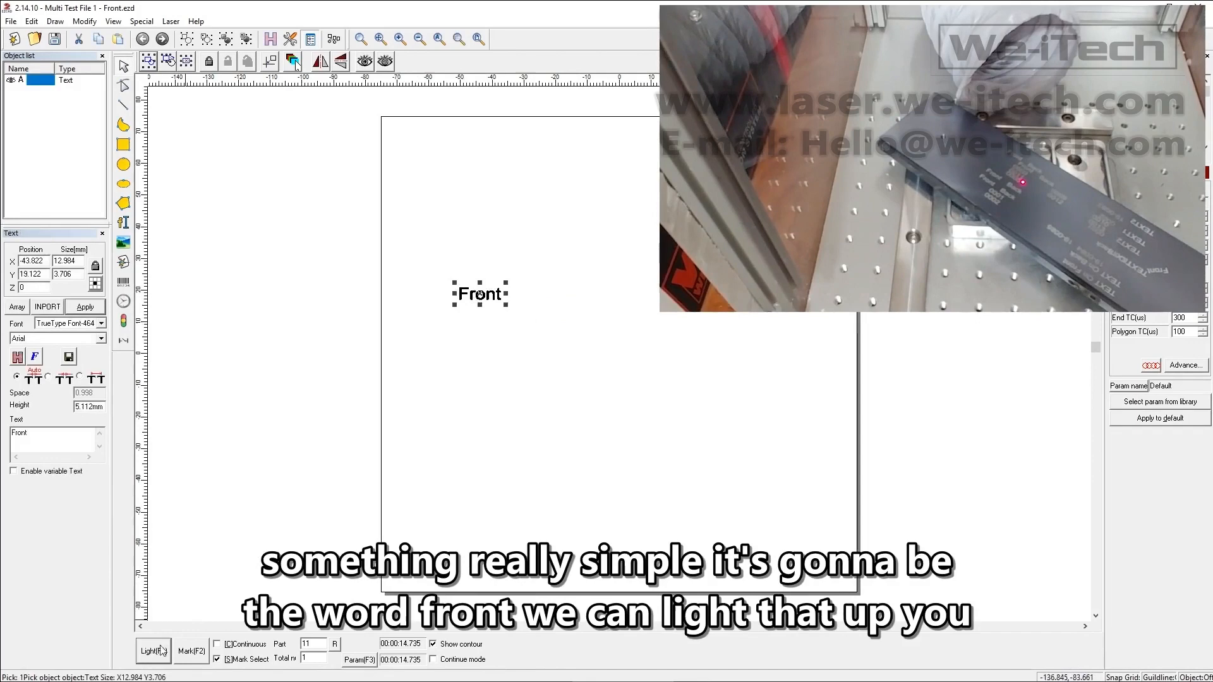
left_click(152, 651)
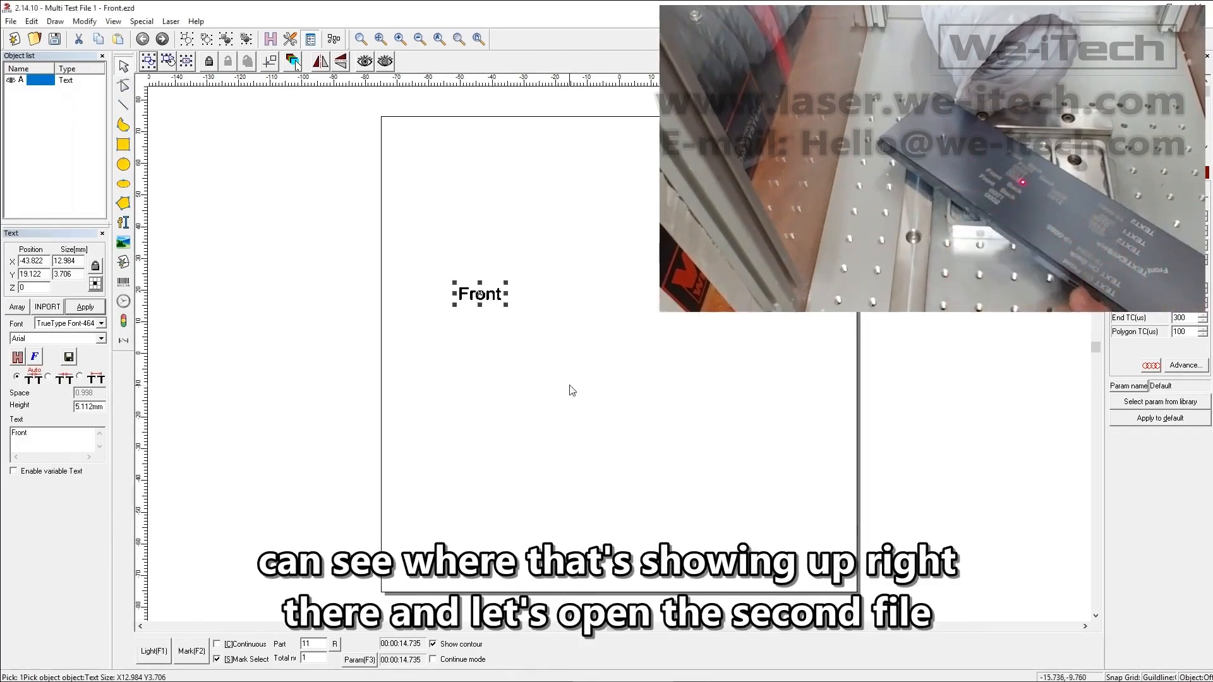
left_click(11, 21)
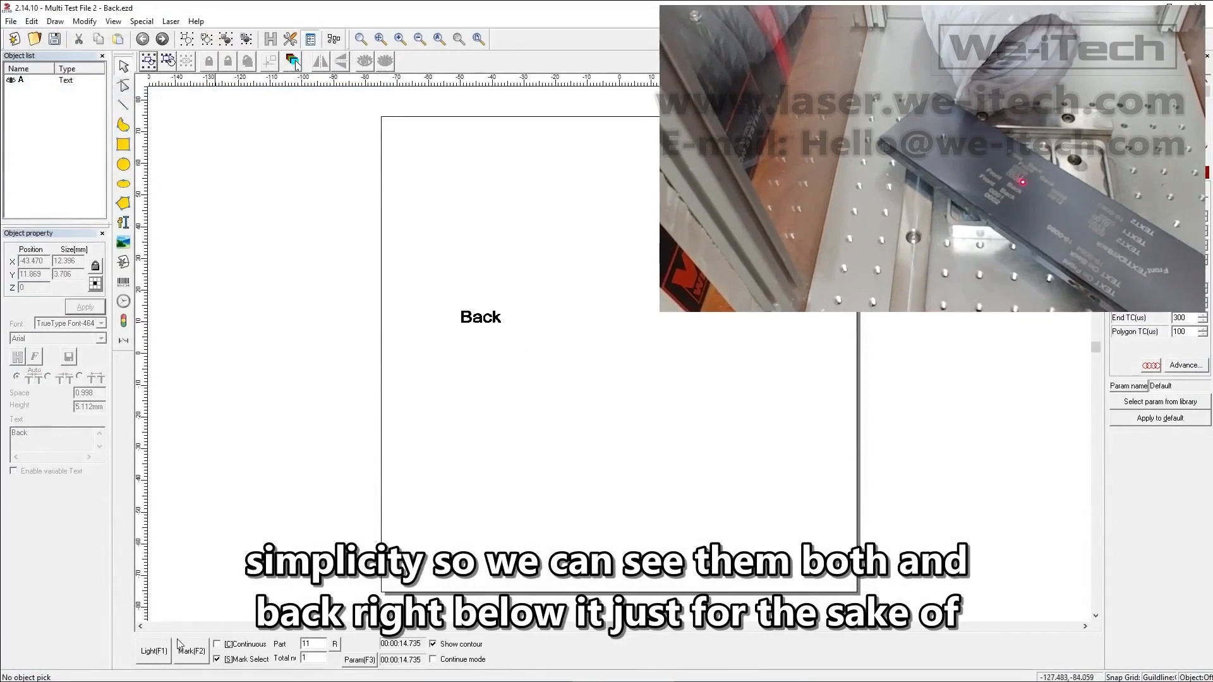
left_click(153, 651)
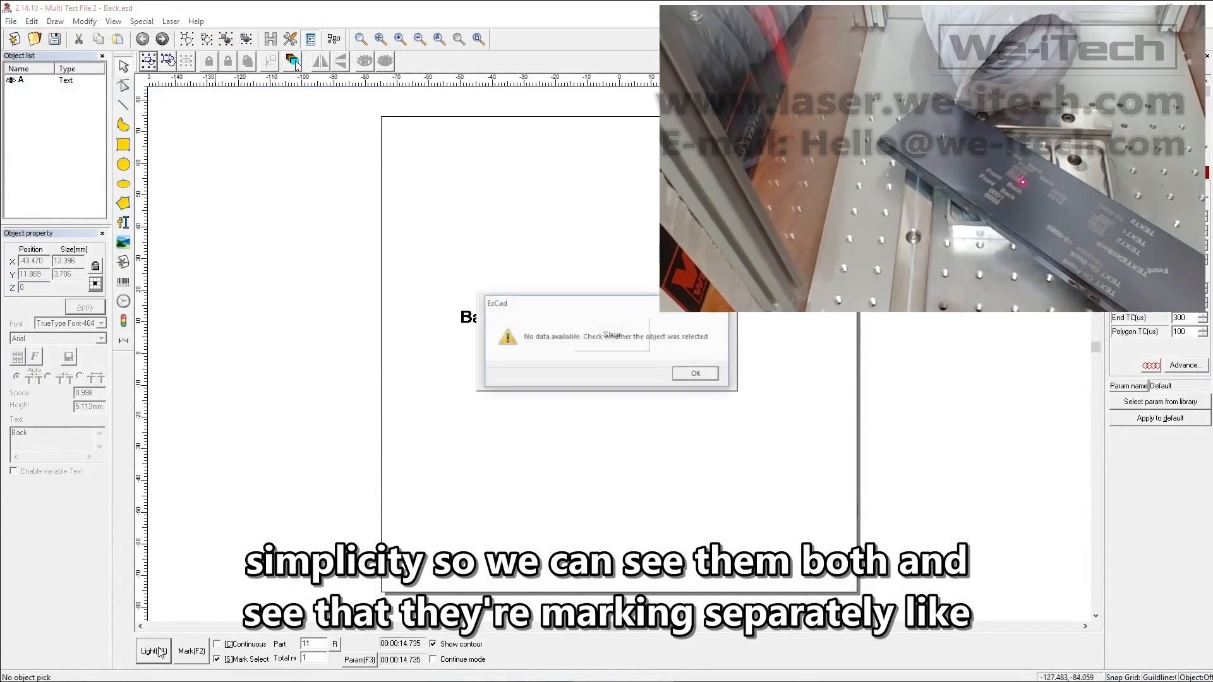
left_click(693, 373)
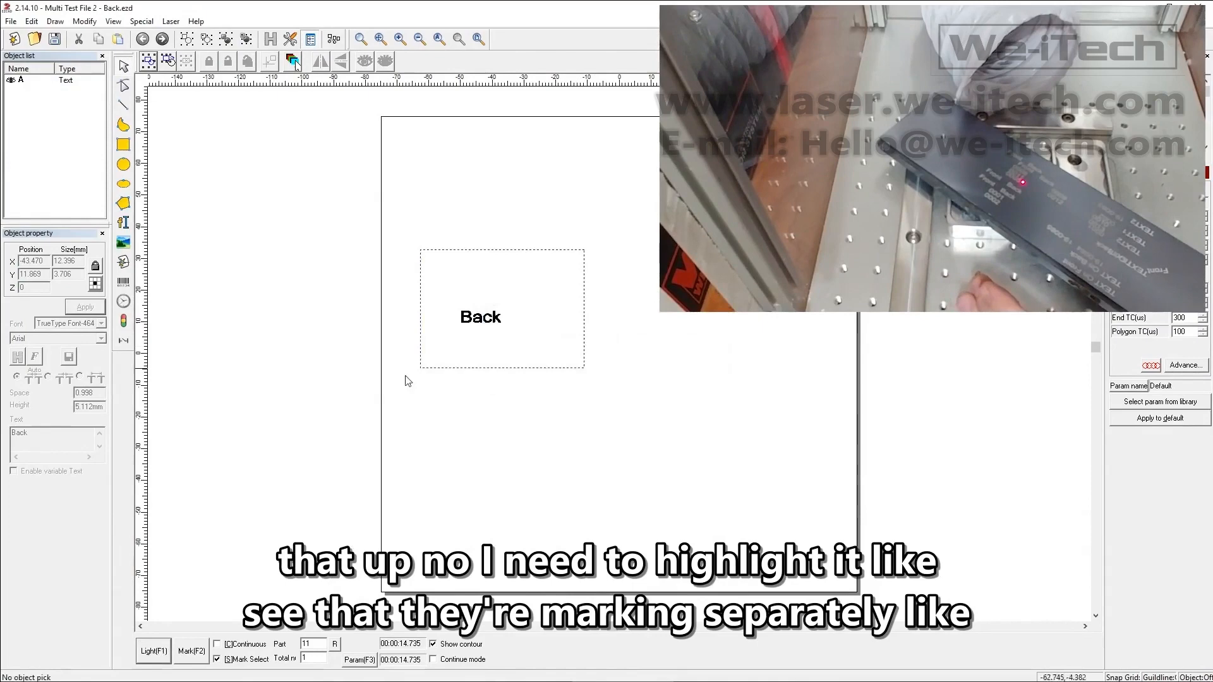
left_click(153, 650)
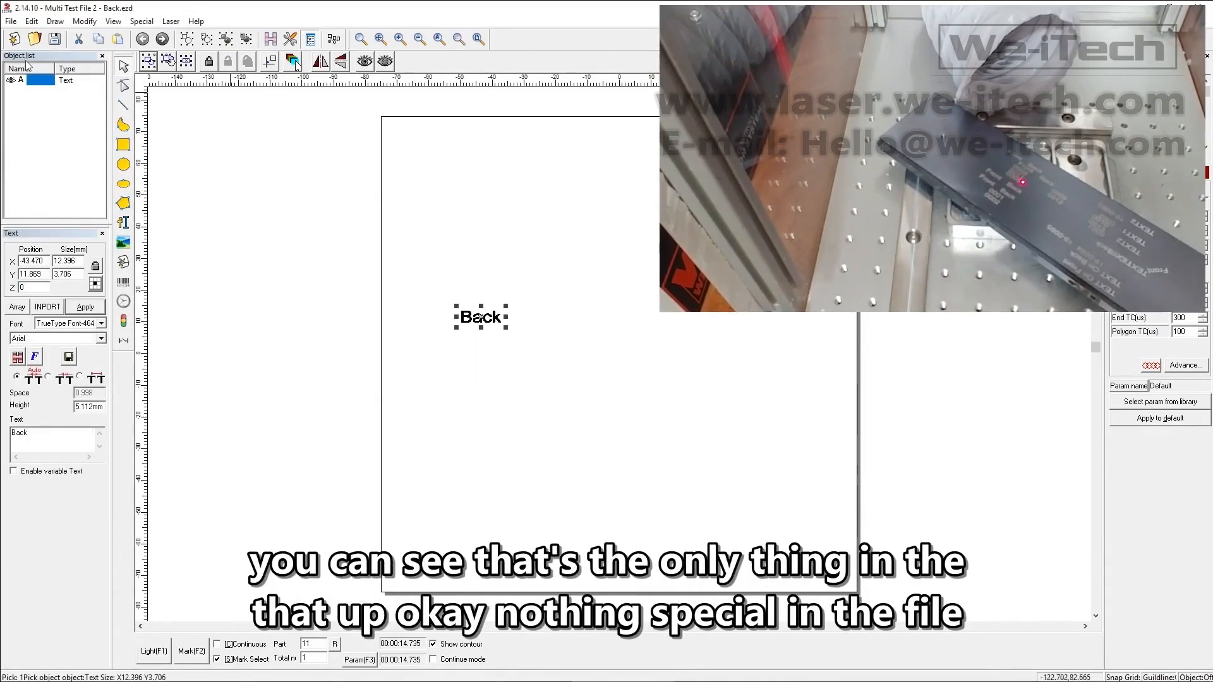
left_click(306, 222)
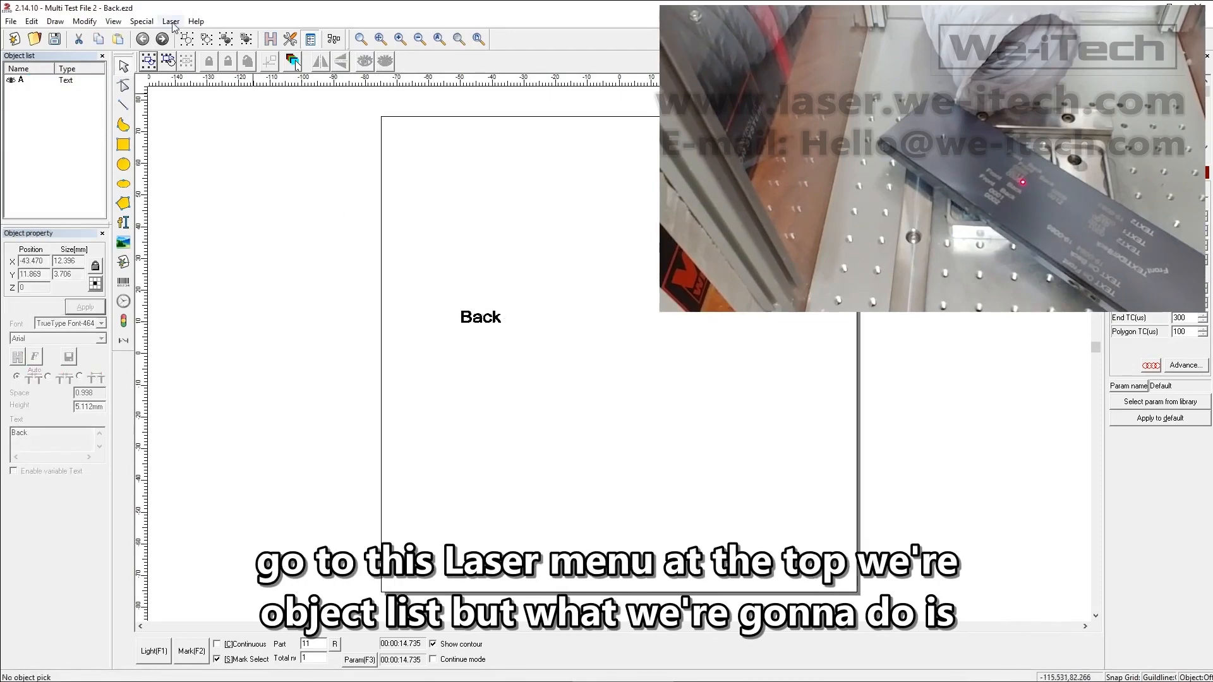
Step: In MultiFileMark, add Front.ezd to mark once when I/O input 15 is on
left_click(169, 22)
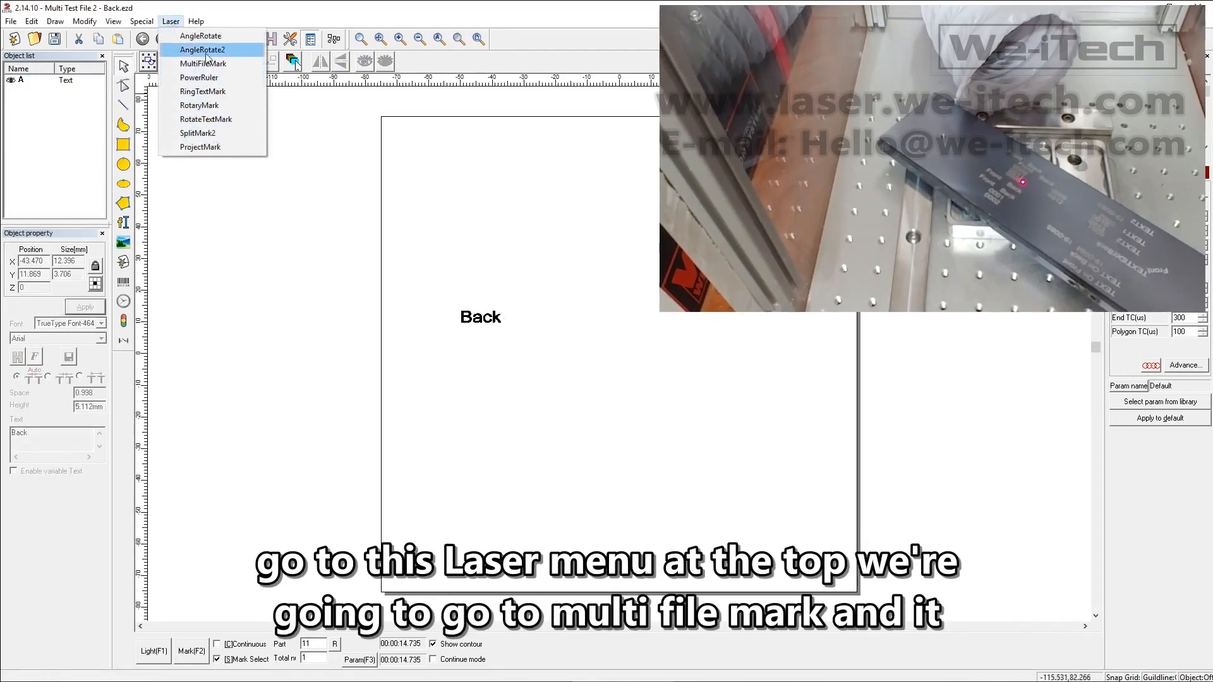
left_click(202, 64)
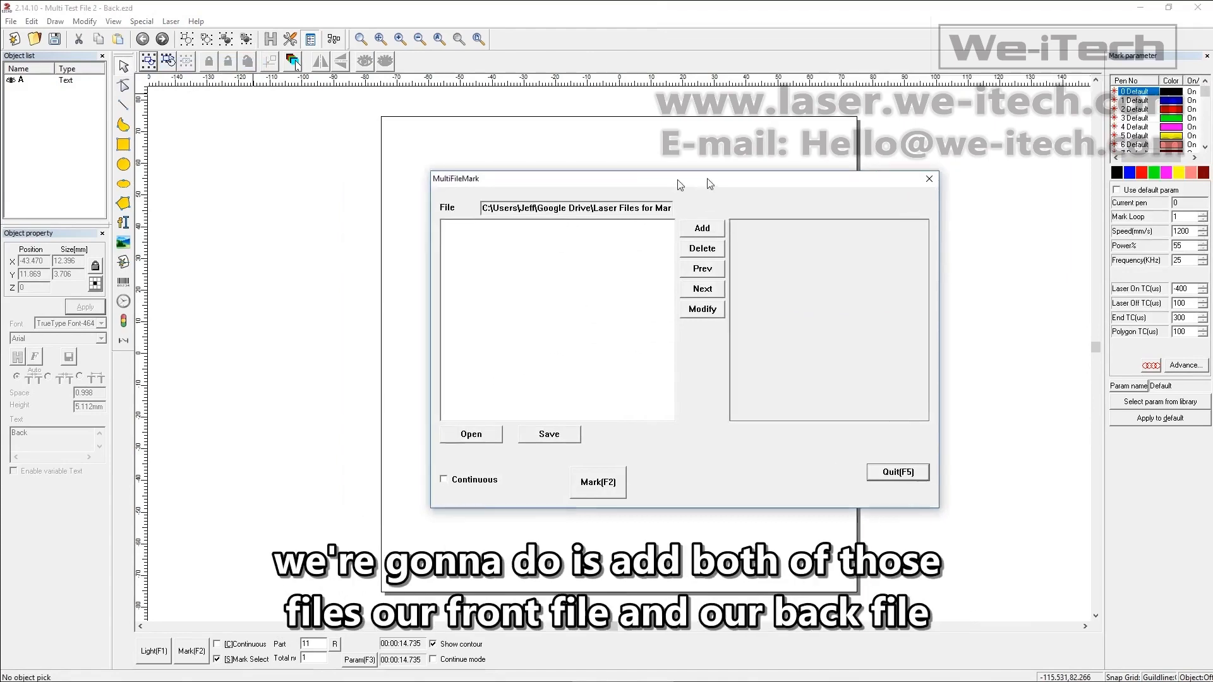
left_click(700, 227)
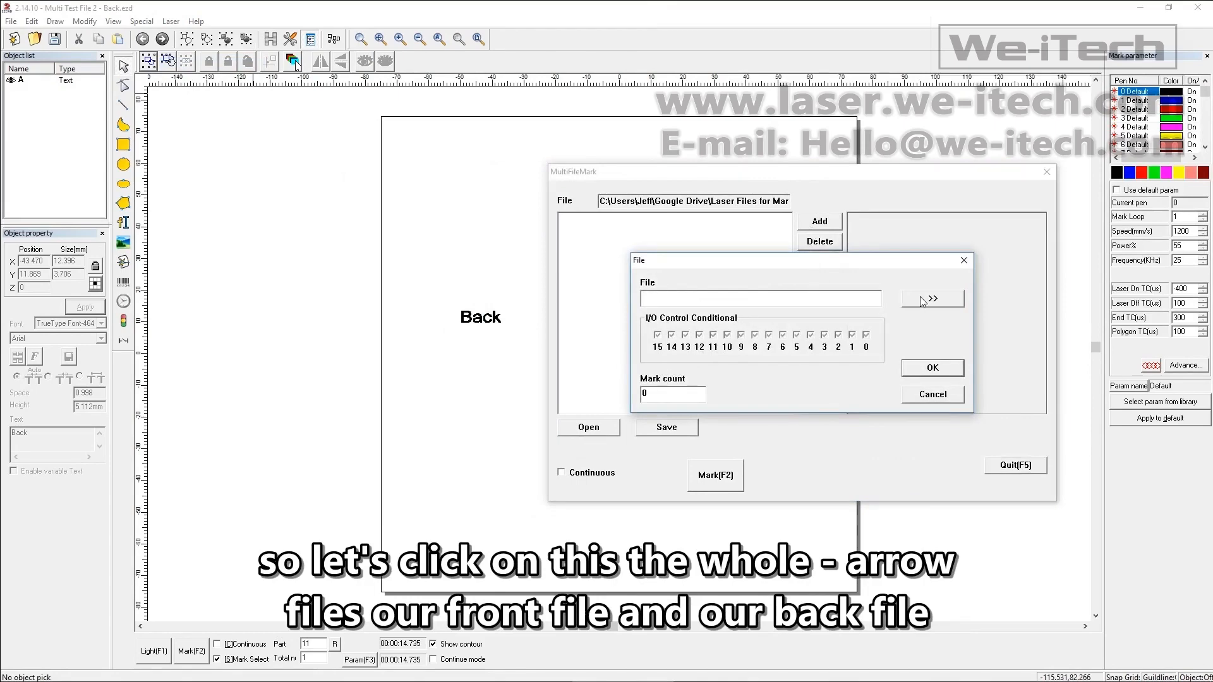
left_click(933, 299)
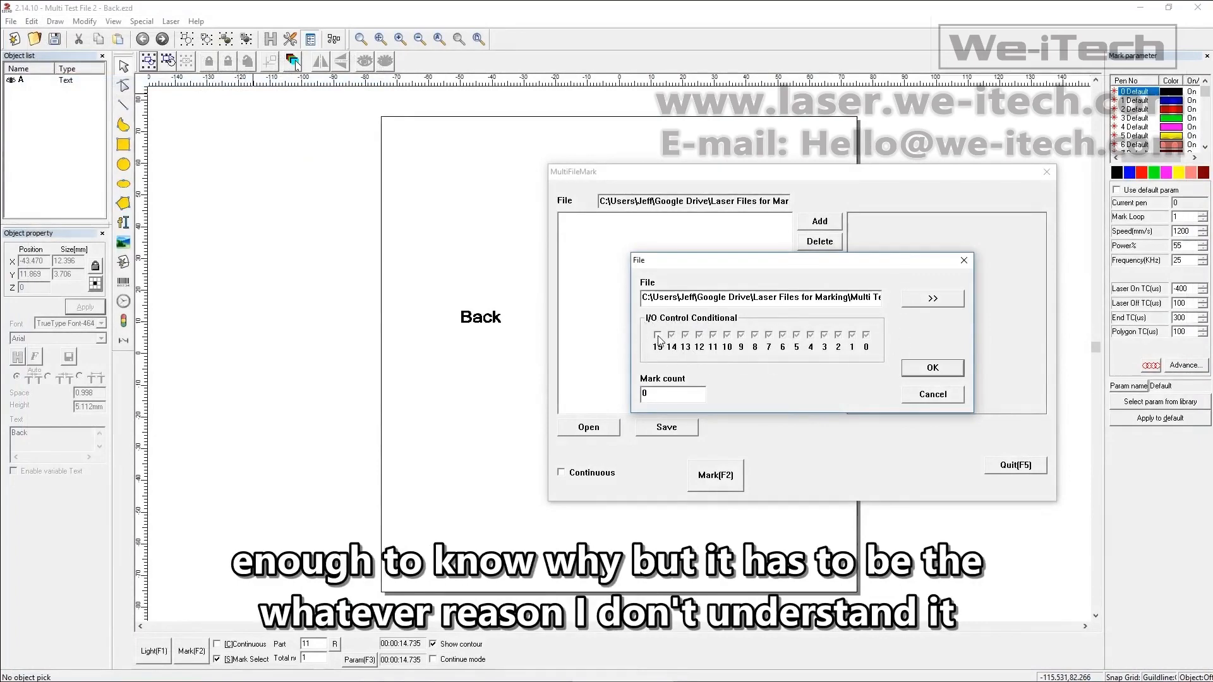
left_click(659, 334)
type("1")
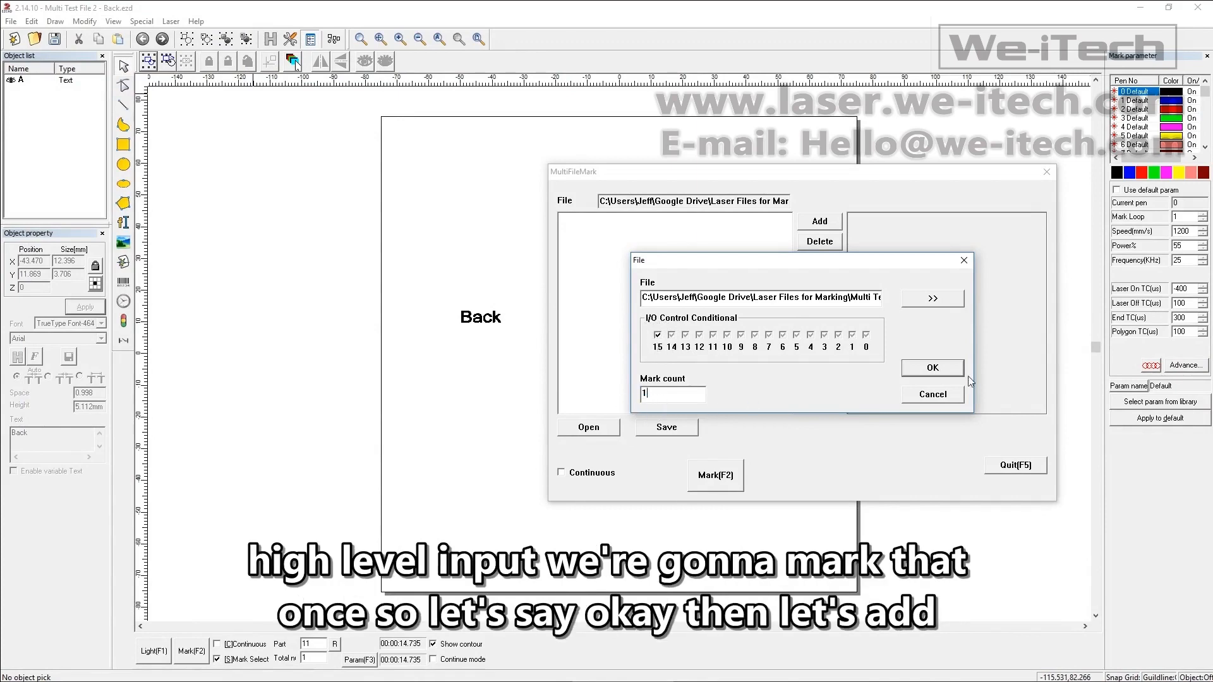
left_click(932, 367)
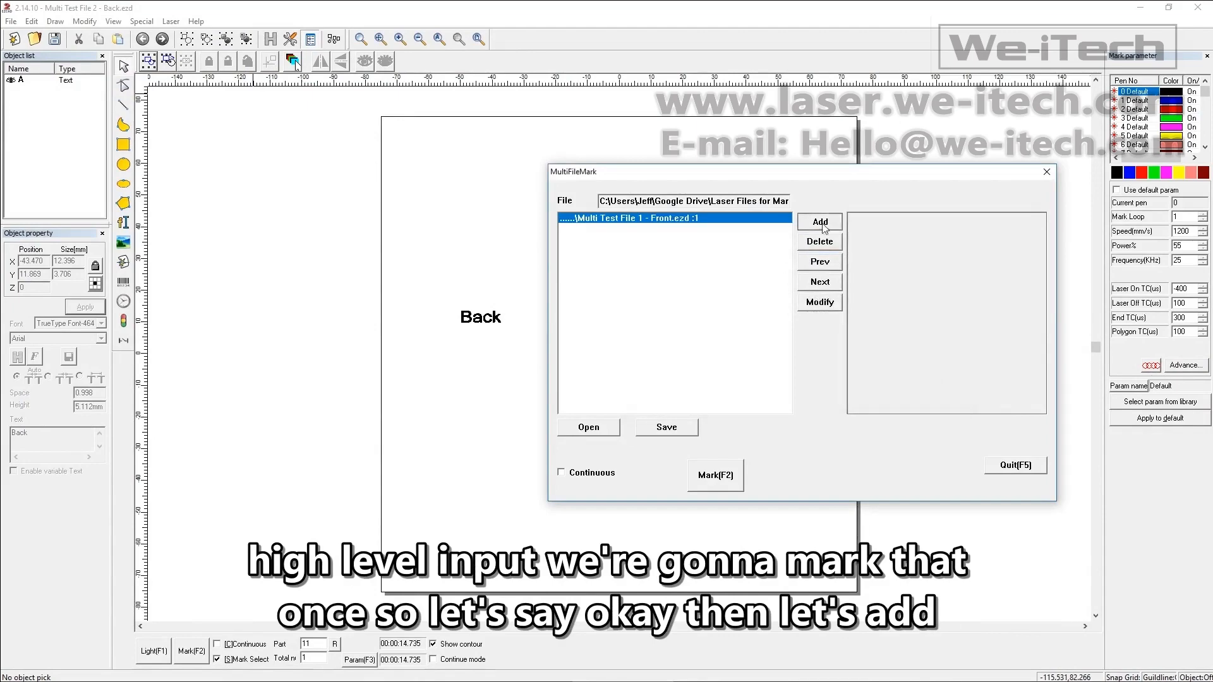
Step: Add Back.ezd to the list with I/O input 15 and Mark count 1
left_click(819, 223)
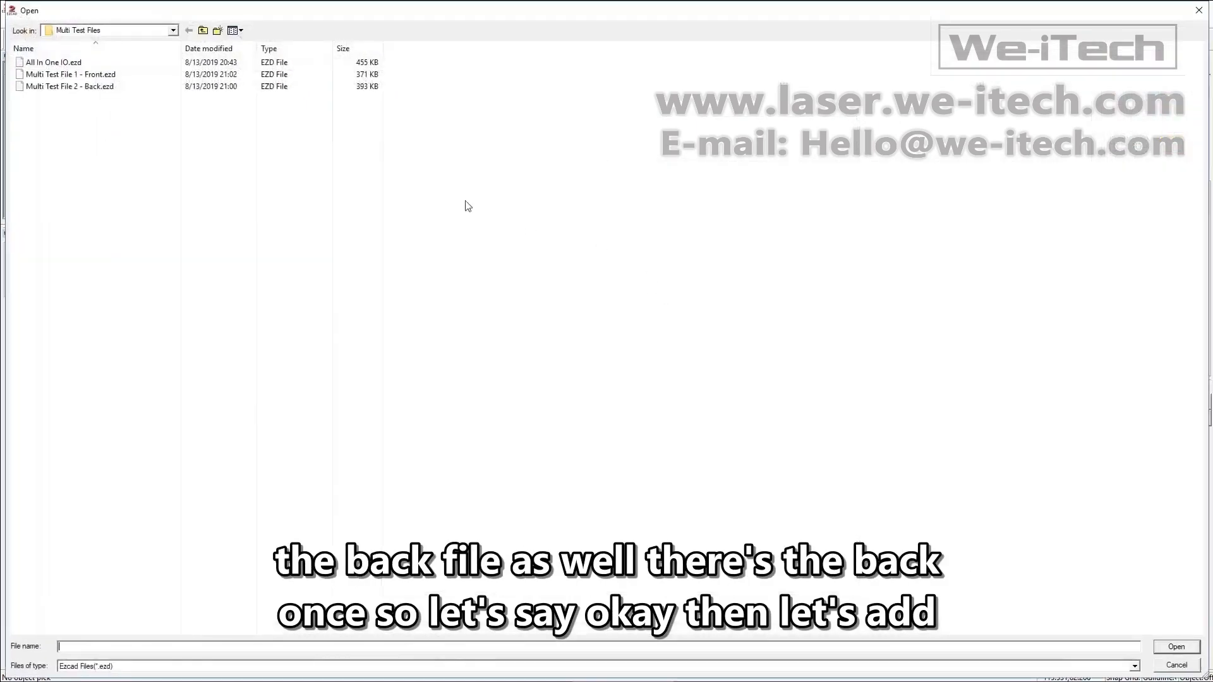
left_click(1175, 646)
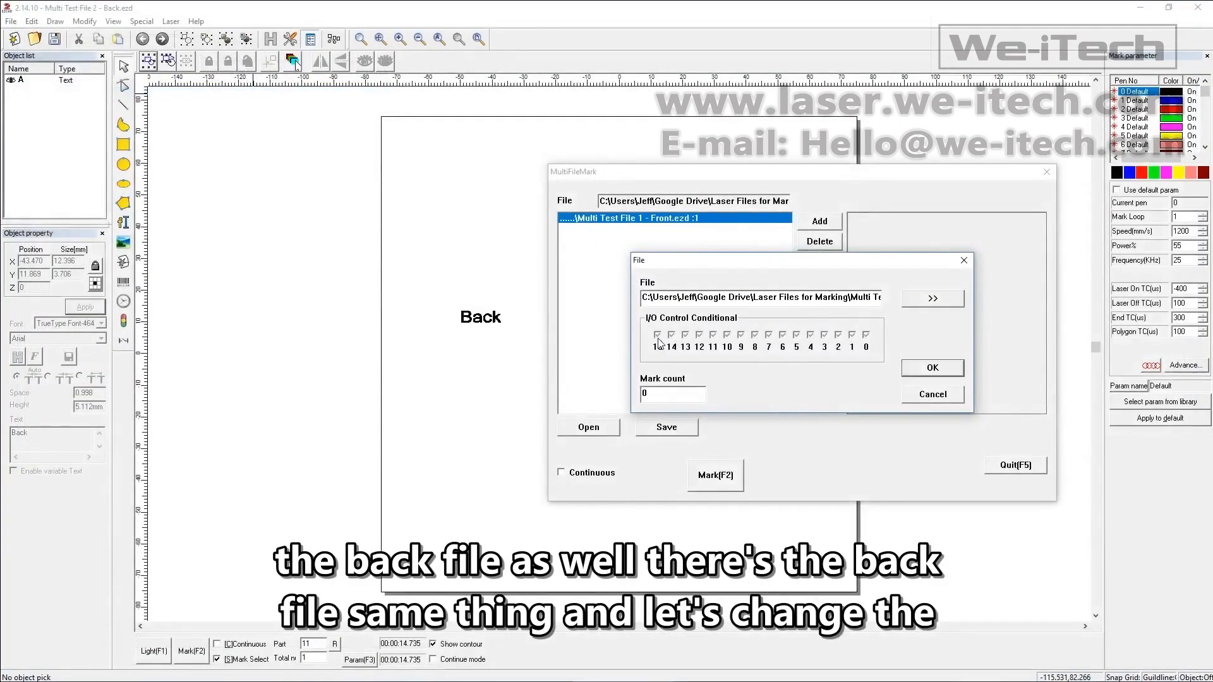
left_click(657, 333)
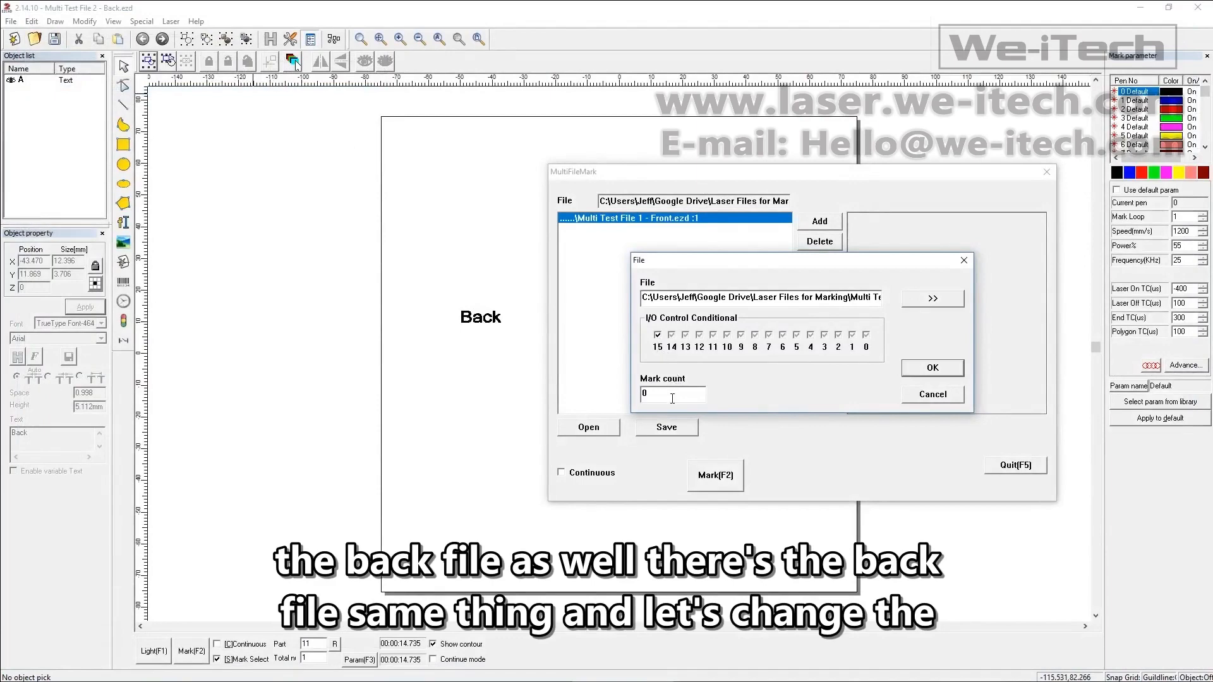
type("1")
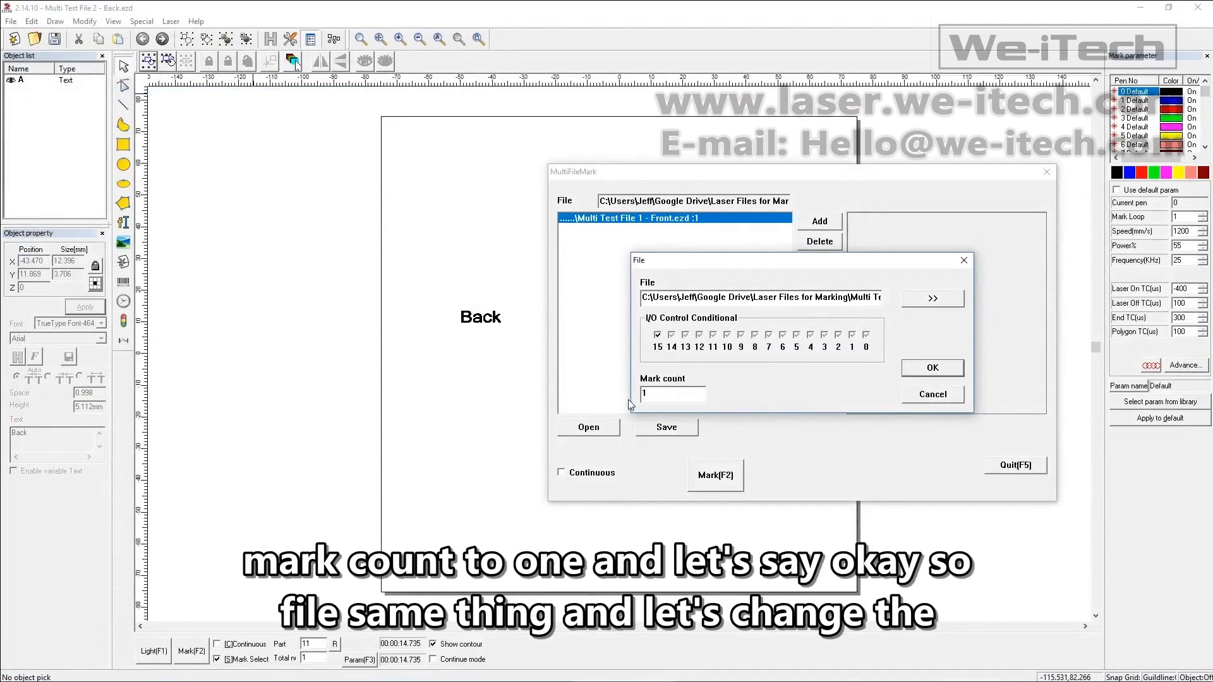
left_click(931, 368)
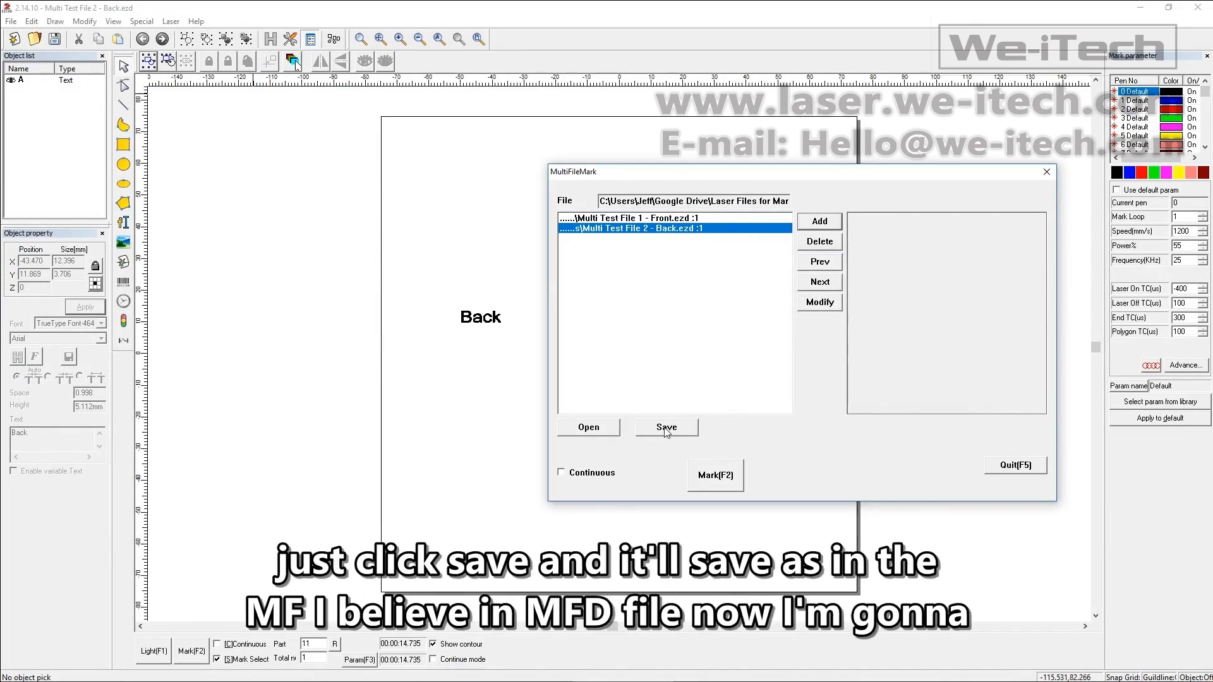
Step: Save the multi-file list, preview the Back and Front entries, and start Mark(F2) so it waits for the I/O signal
left_click(561, 472)
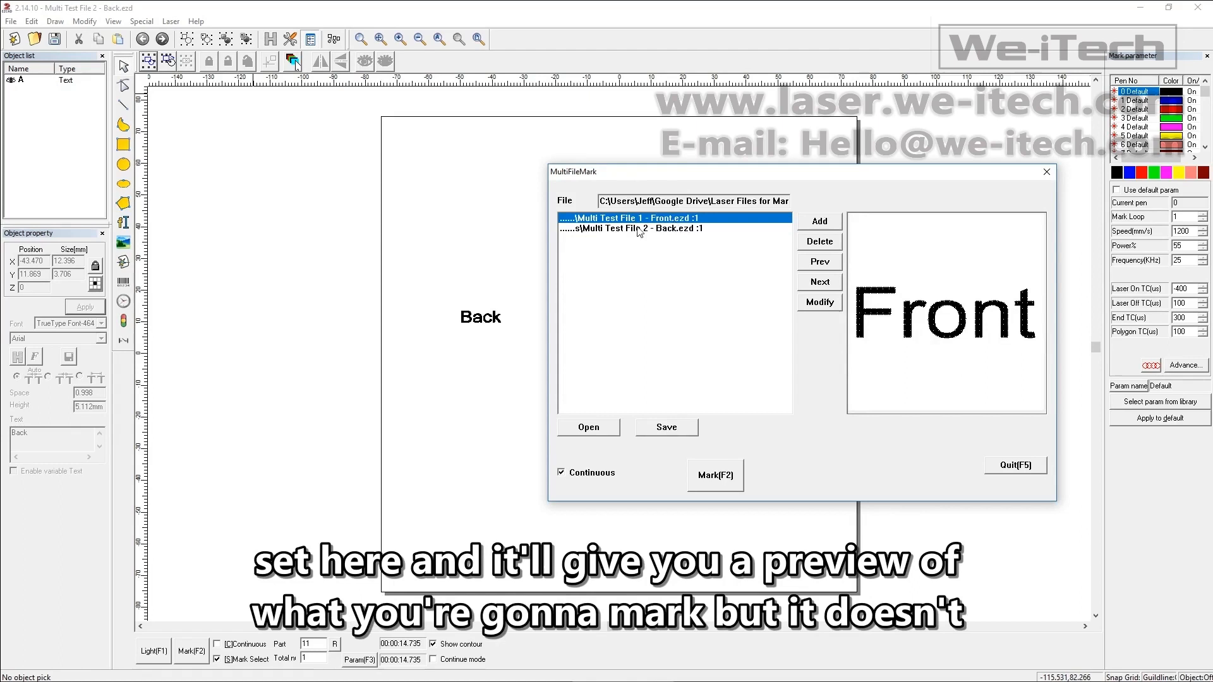
left_click(632, 227)
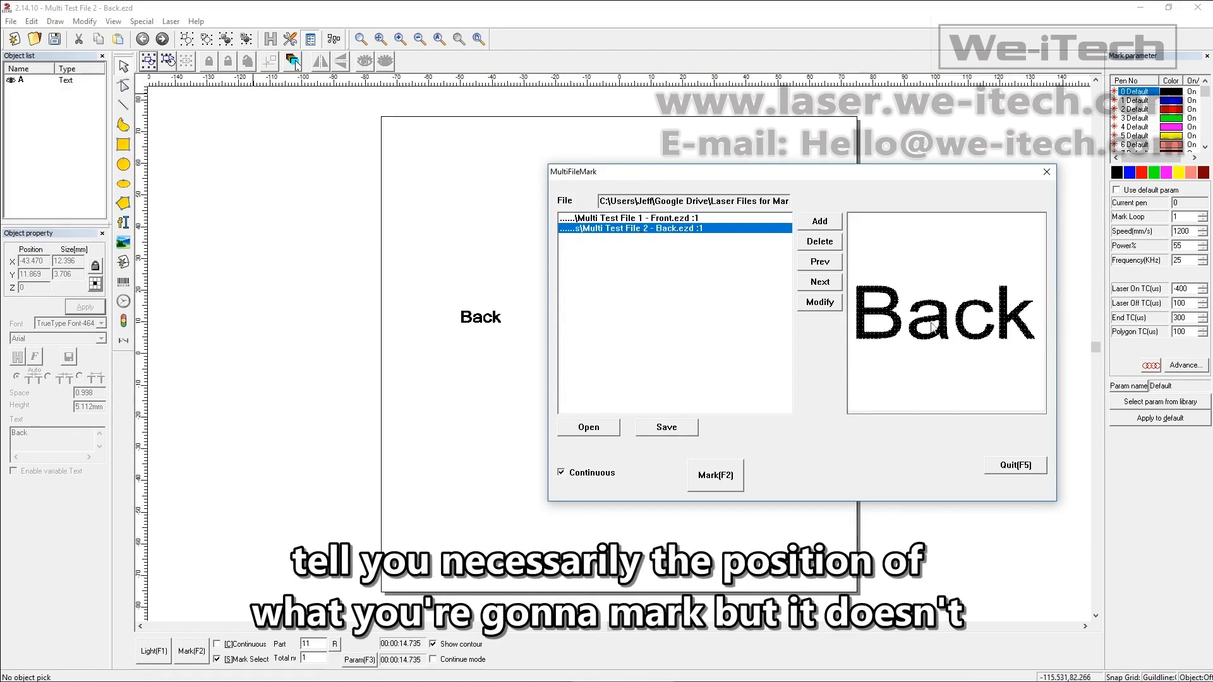
mouse_move(968, 355)
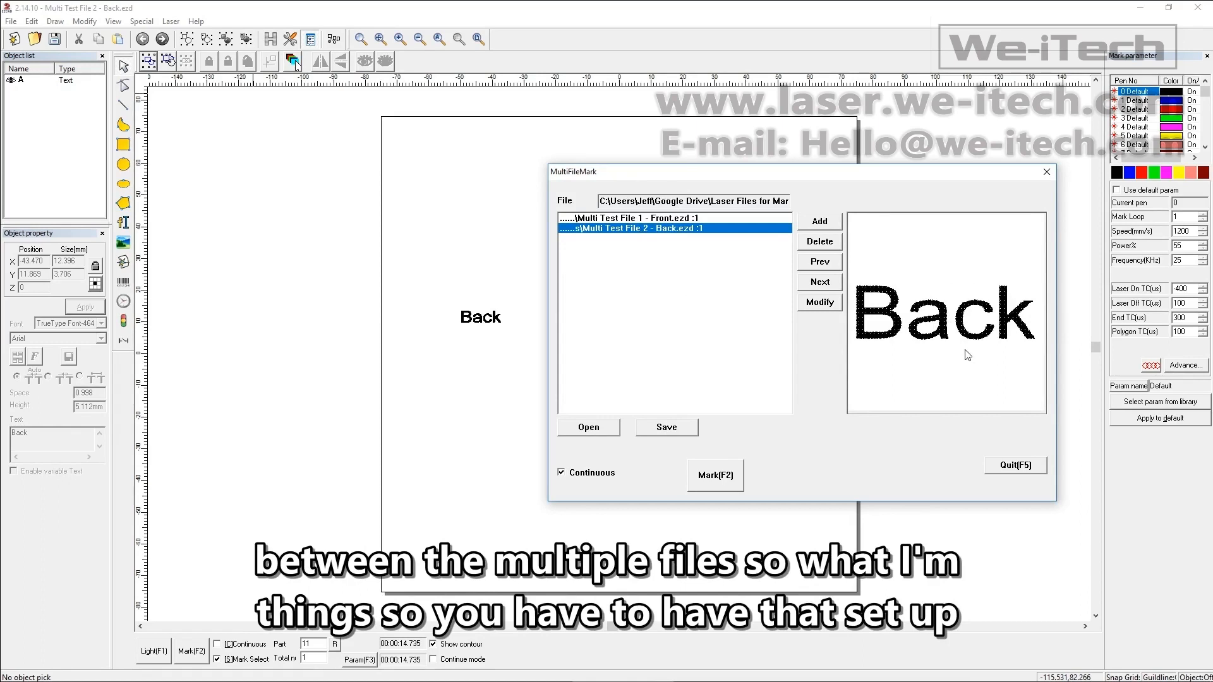
mouse_move(833, 439)
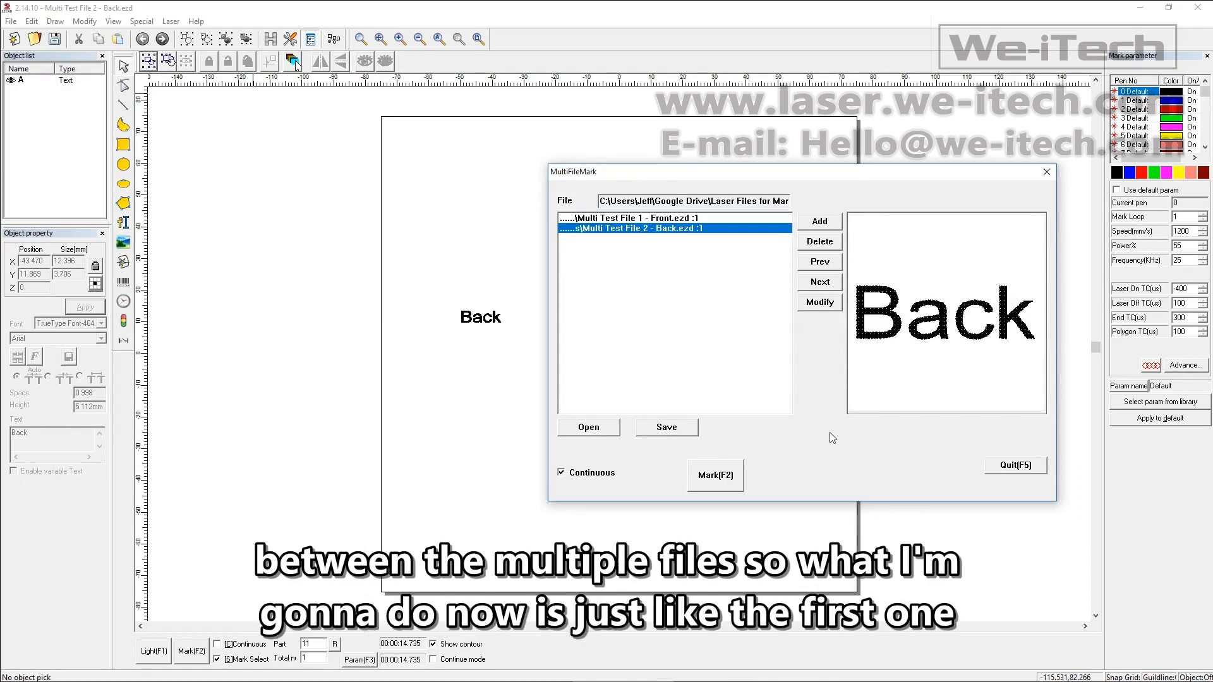
left_click(634, 219)
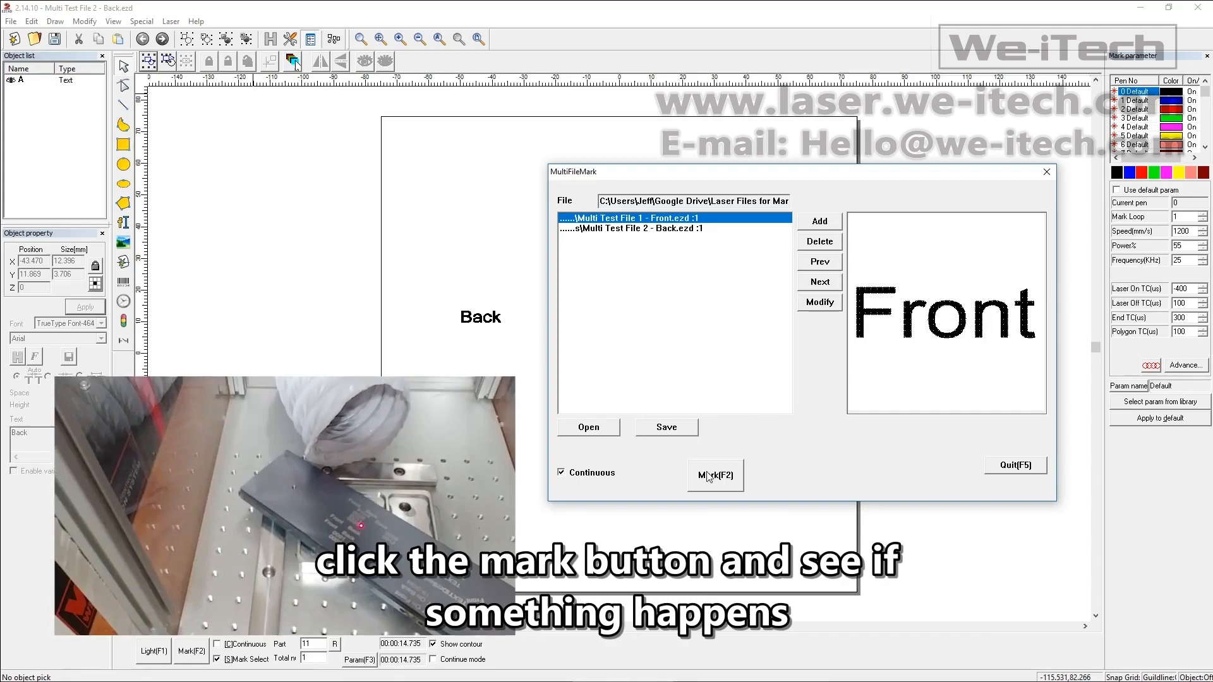
left_click(714, 475)
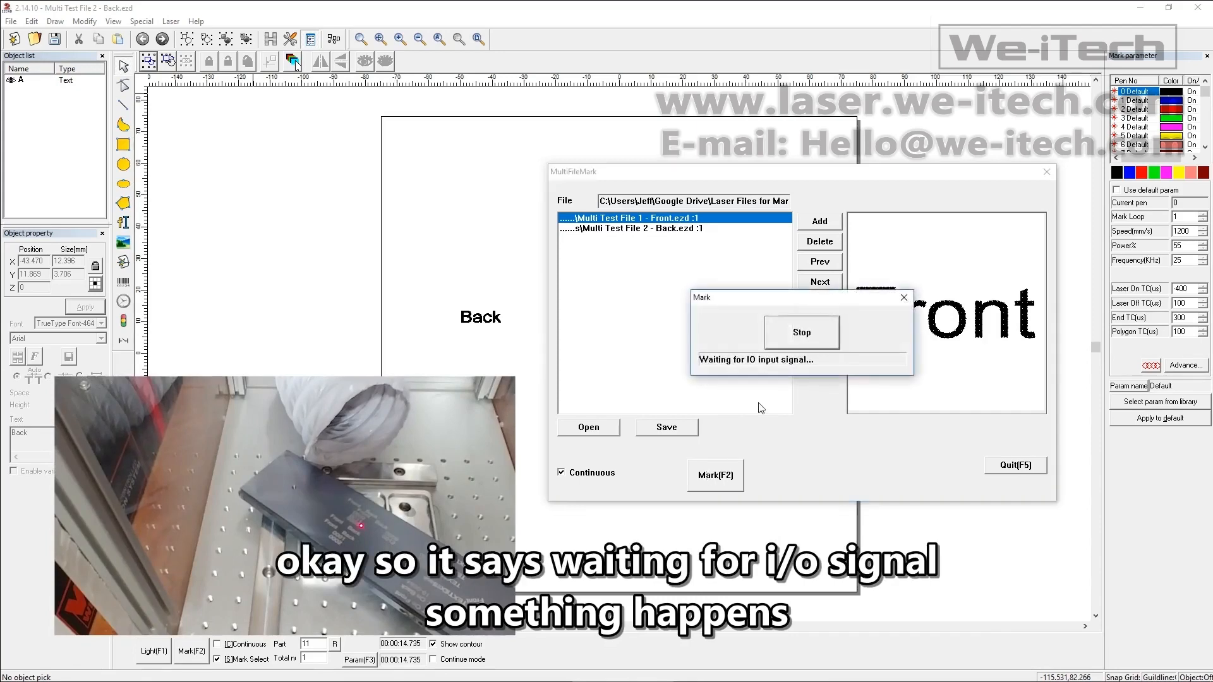